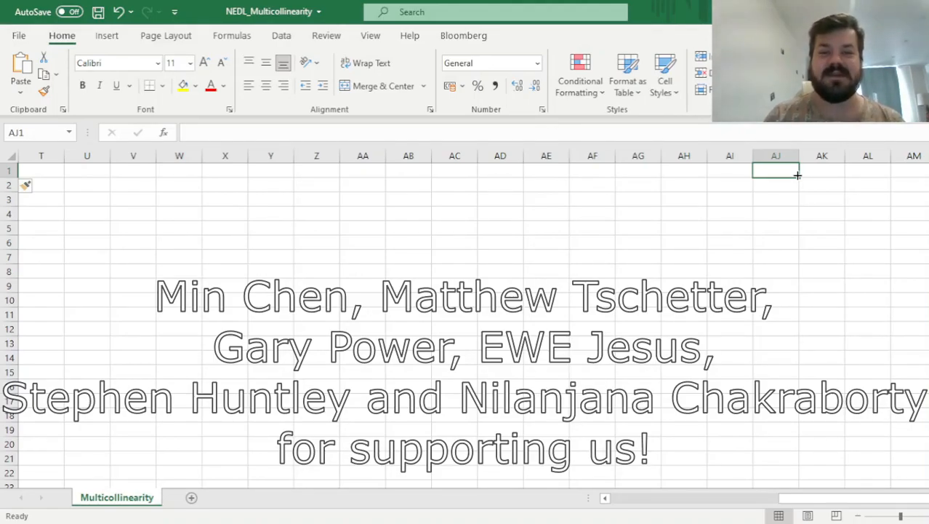
Scroll back left to cell A1 to show the country data table
scroll(left, 3)
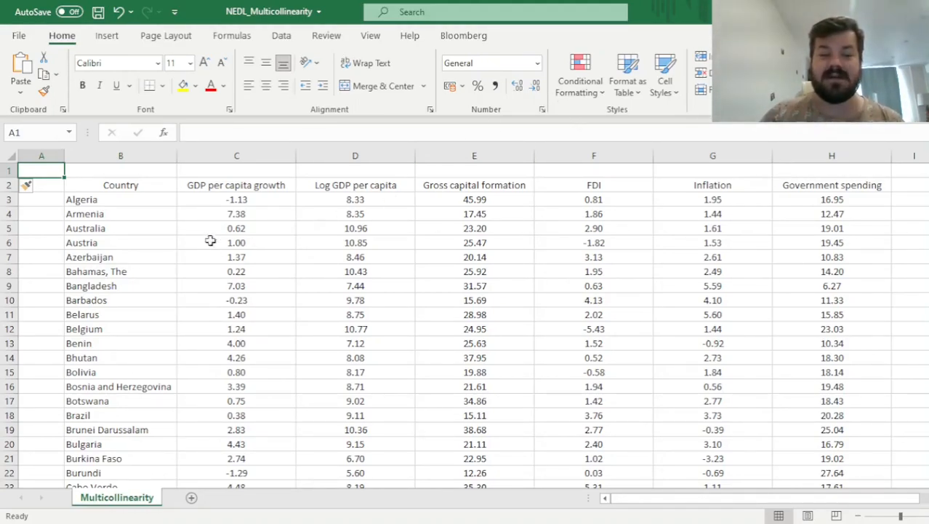
mouse_move(183, 194)
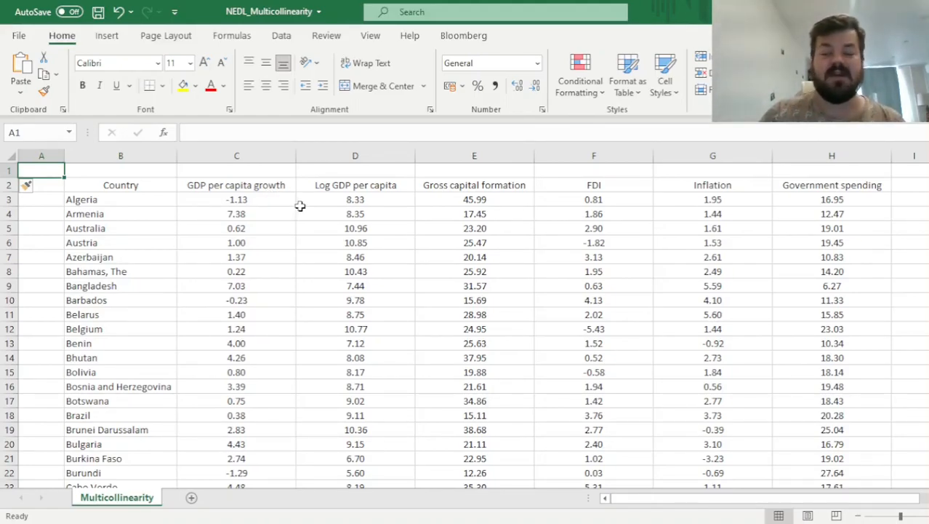
mouse_move(330, 200)
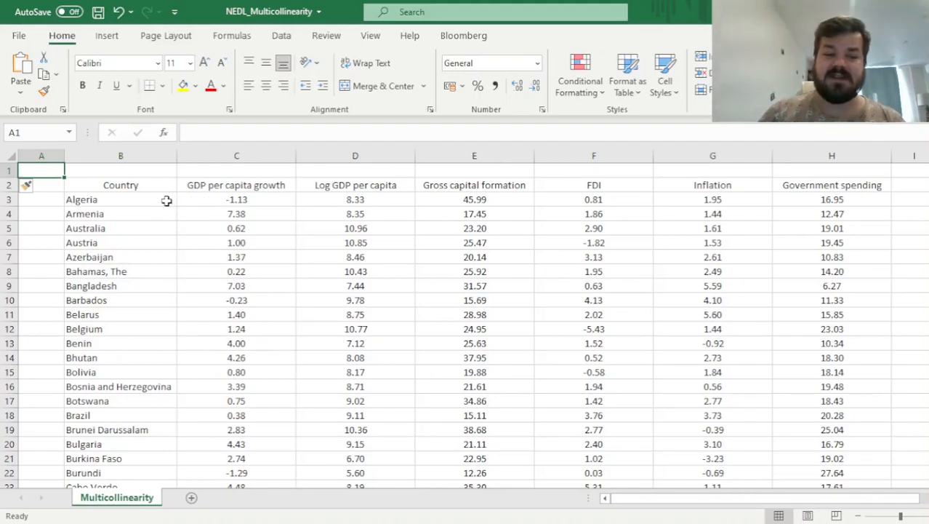
click(121, 184)
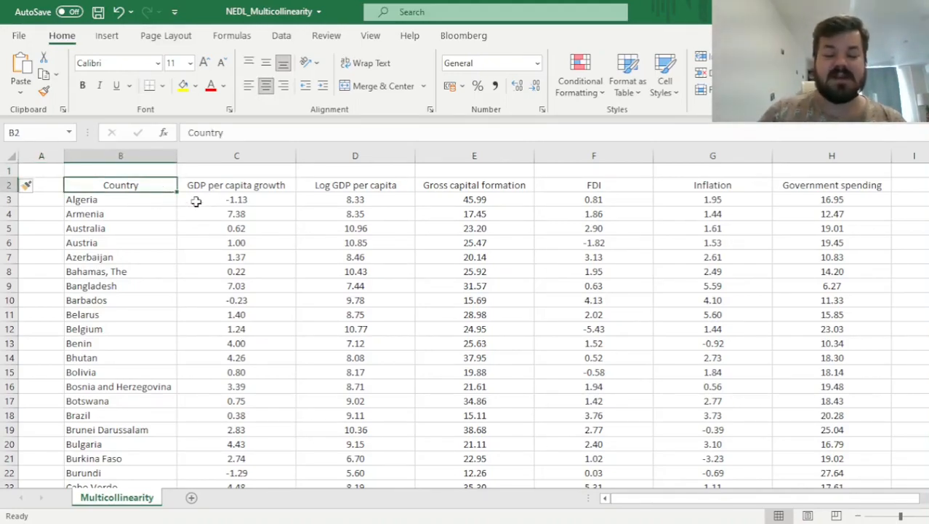
mouse_move(269, 210)
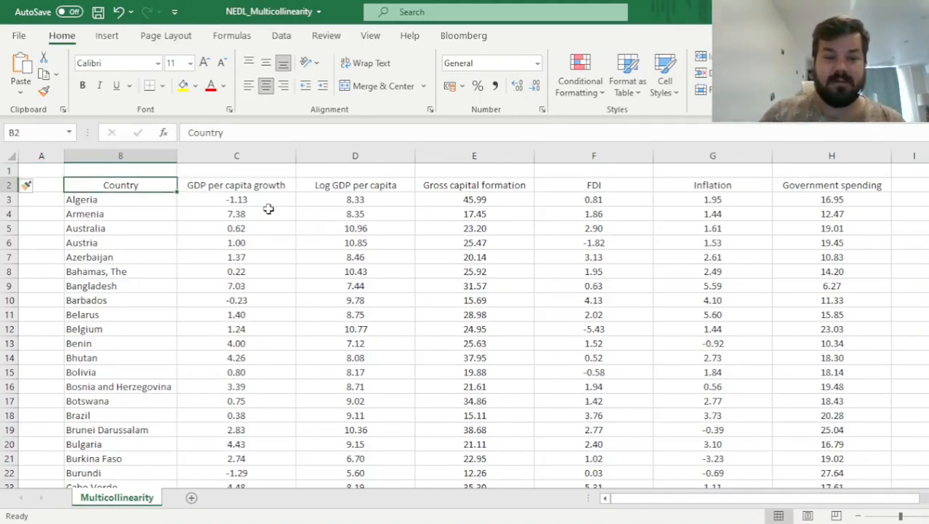
click(120, 199)
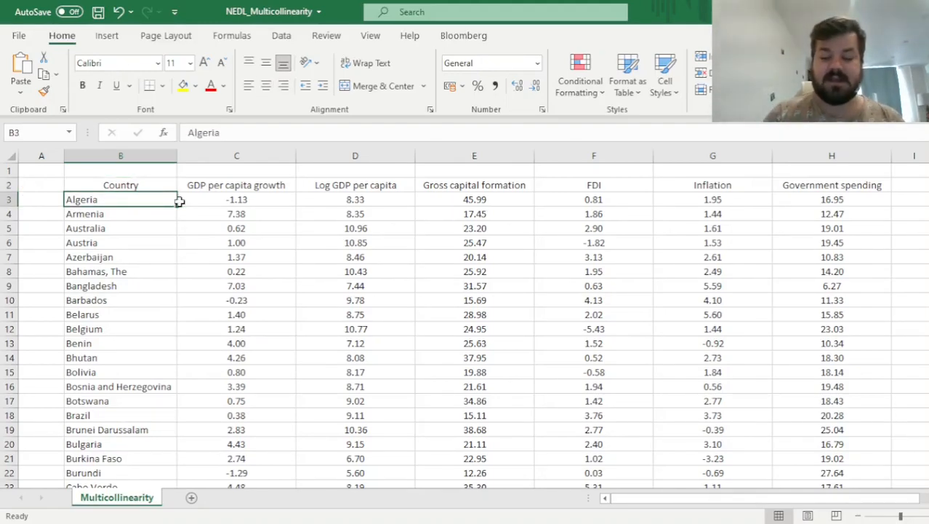
click(237, 185)
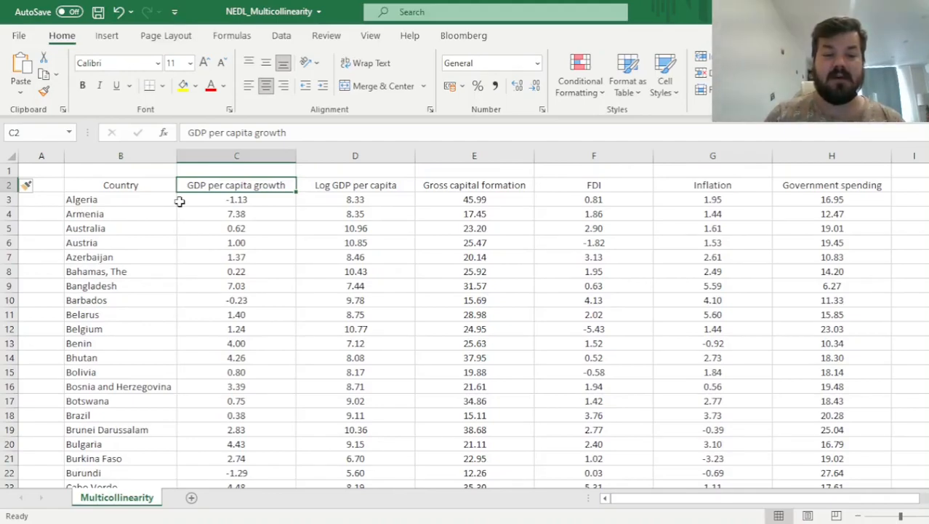
click(355, 184)
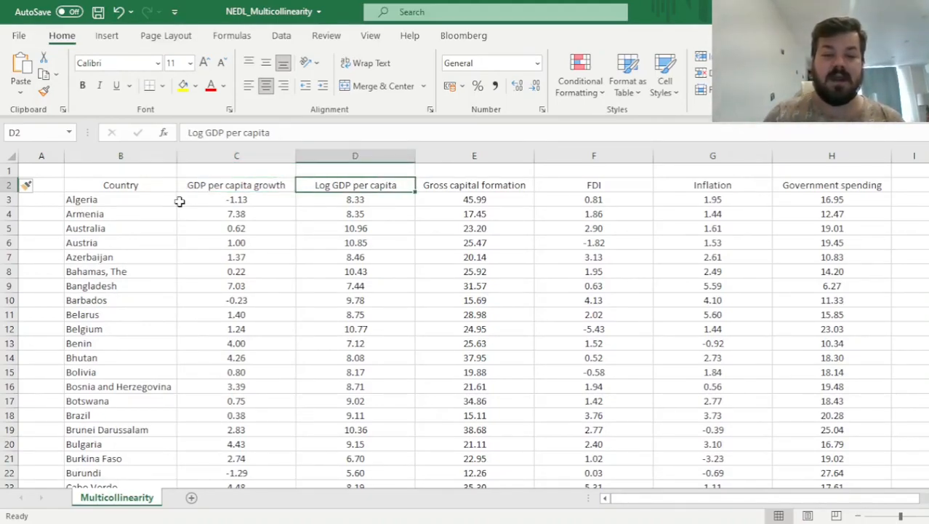
click(474, 184)
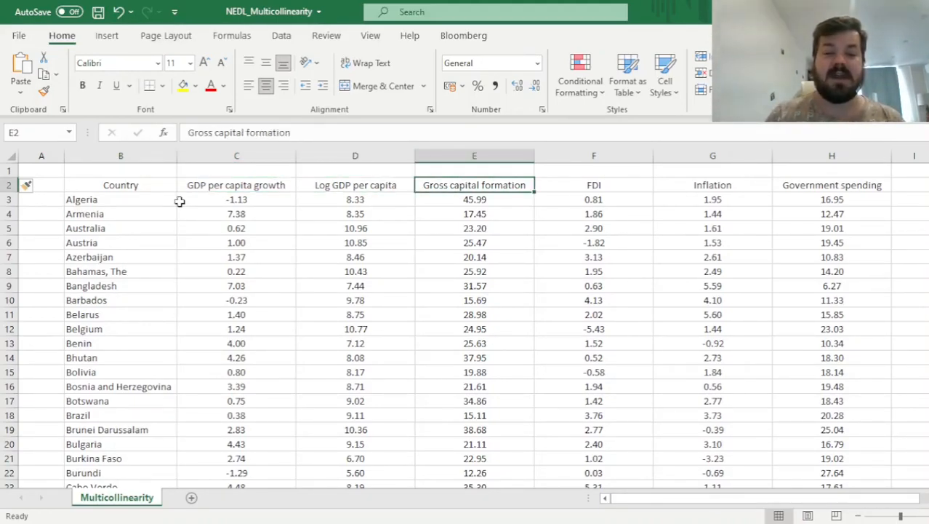
click(594, 185)
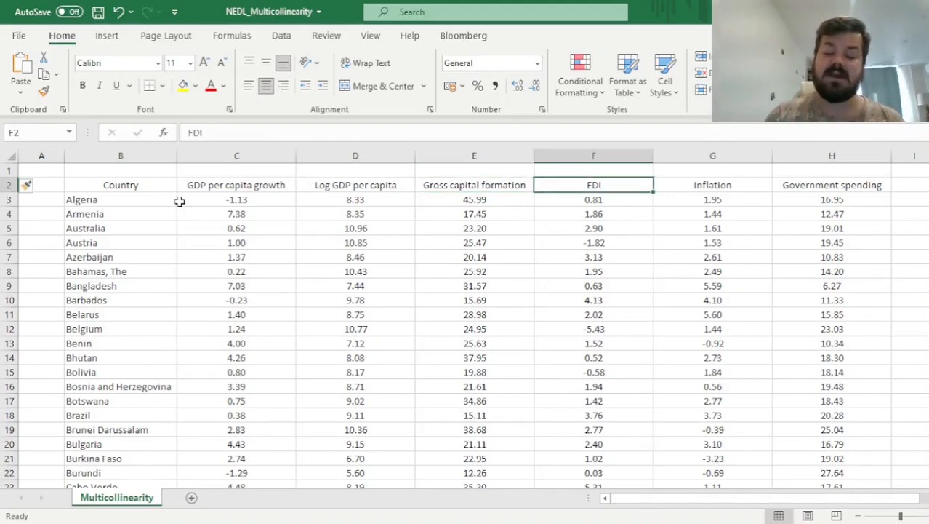
click(712, 184)
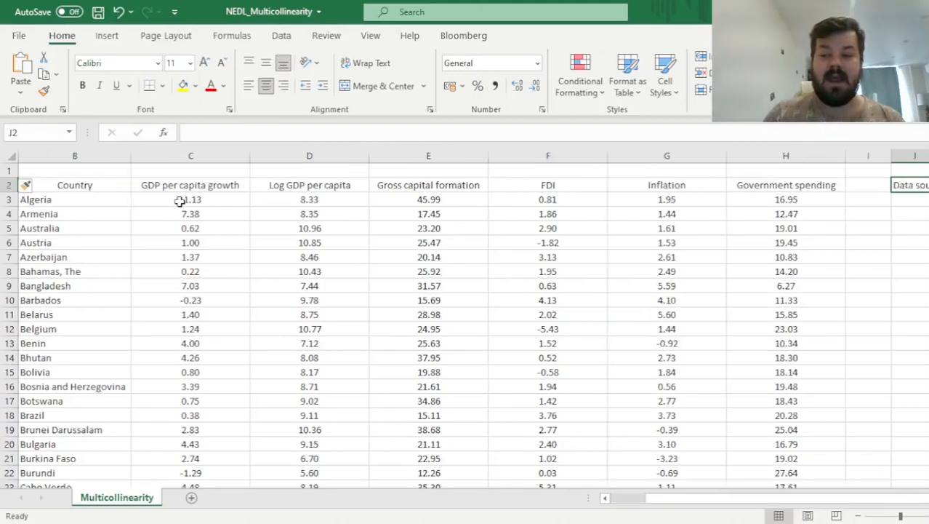
scroll(right, 3)
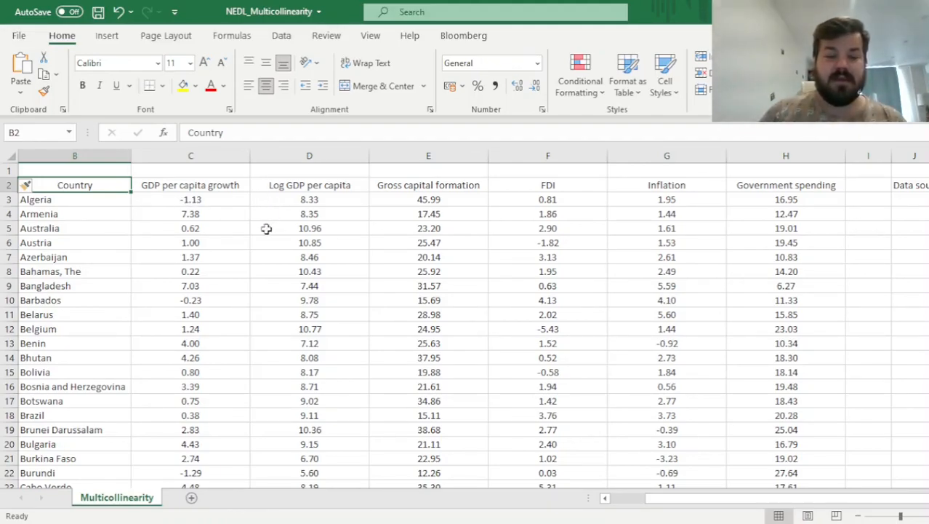
mouse_move(302, 185)
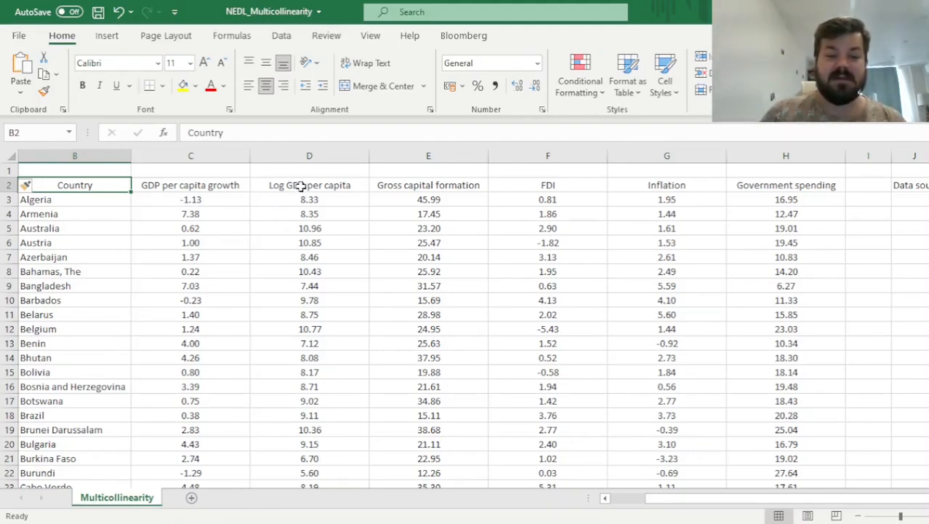
drag(309, 185, 667, 227)
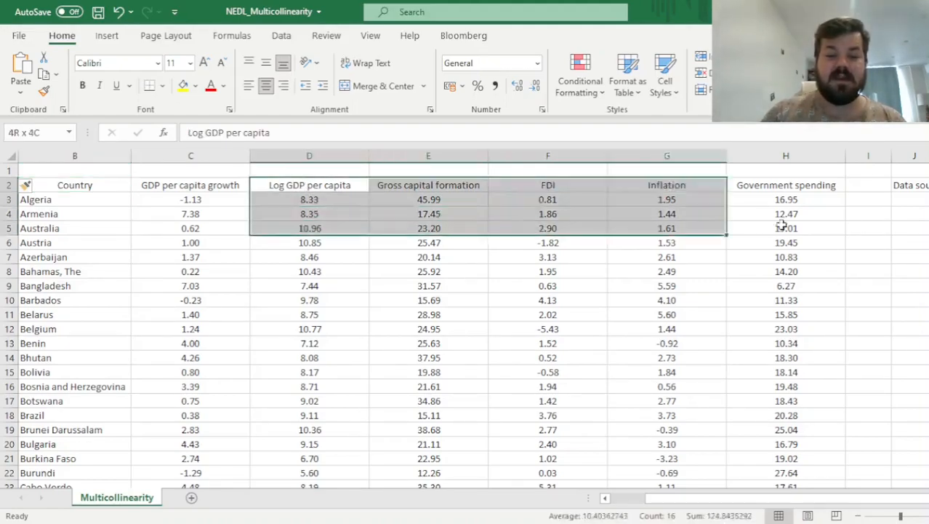
click(190, 184)
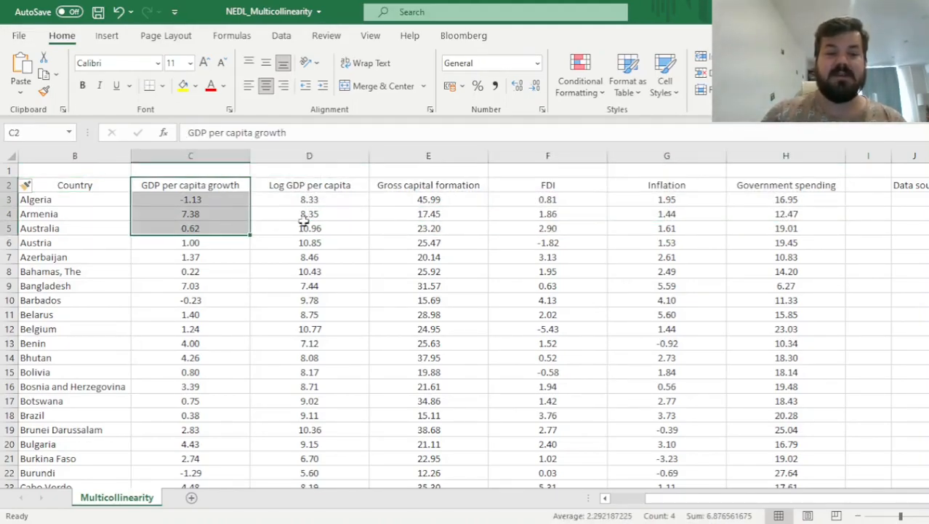
mouse_move(372, 197)
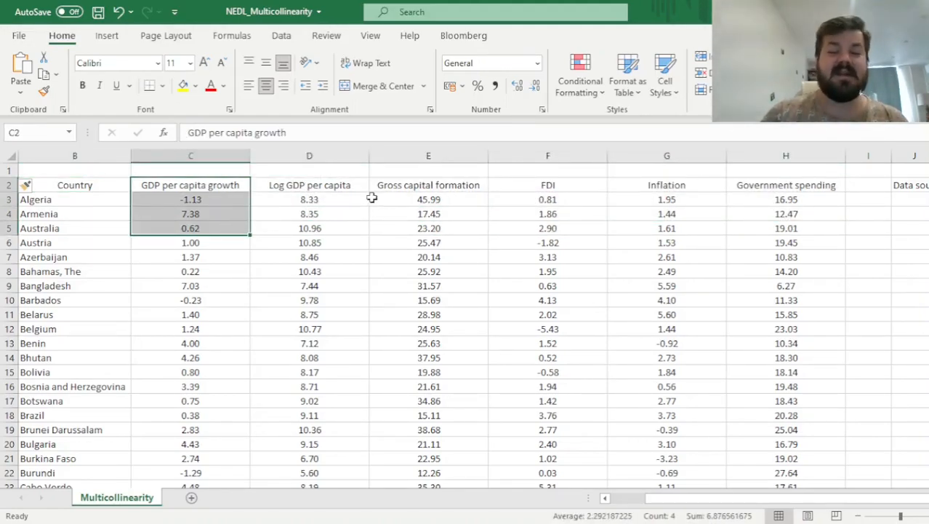
mouse_move(366, 219)
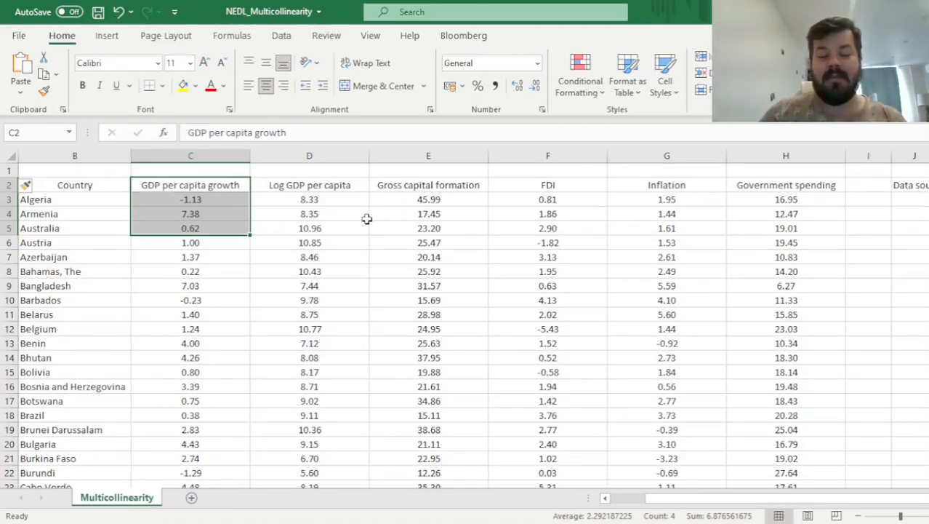
mouse_move(362, 217)
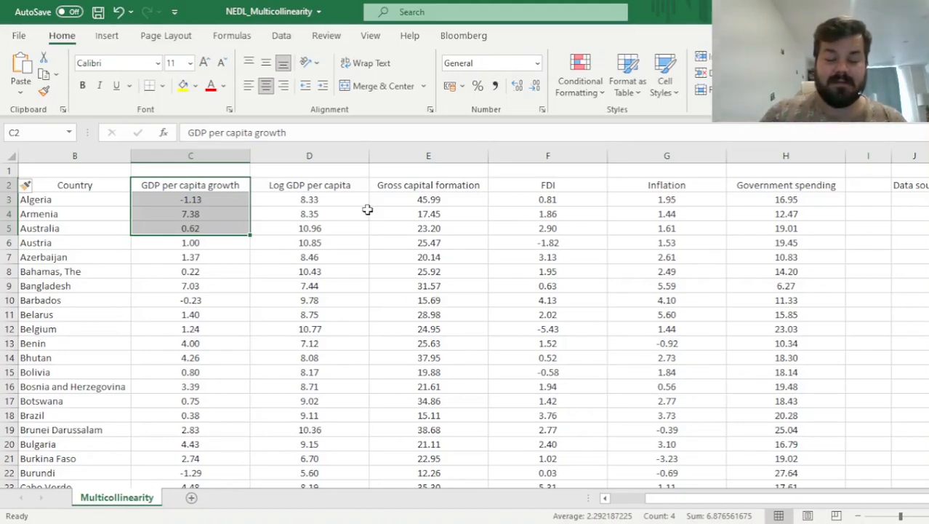
mouse_move(362, 221)
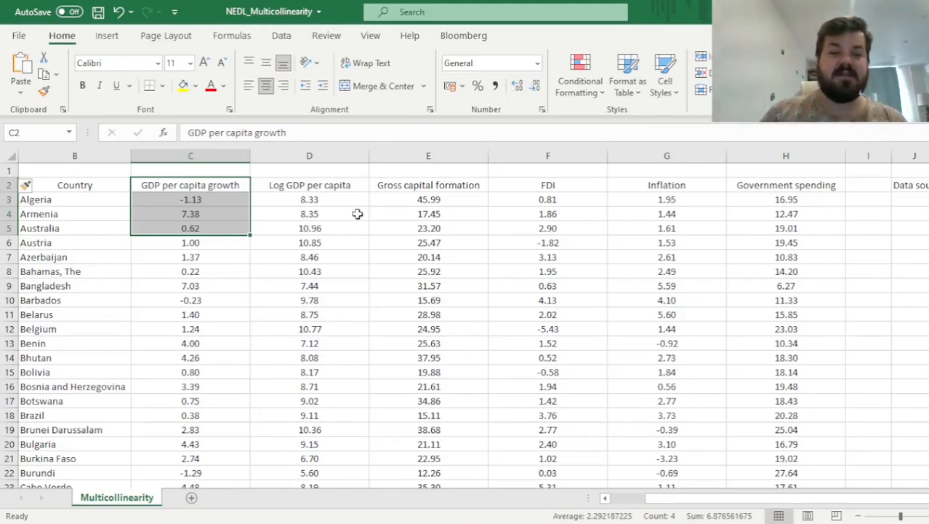
mouse_move(357, 214)
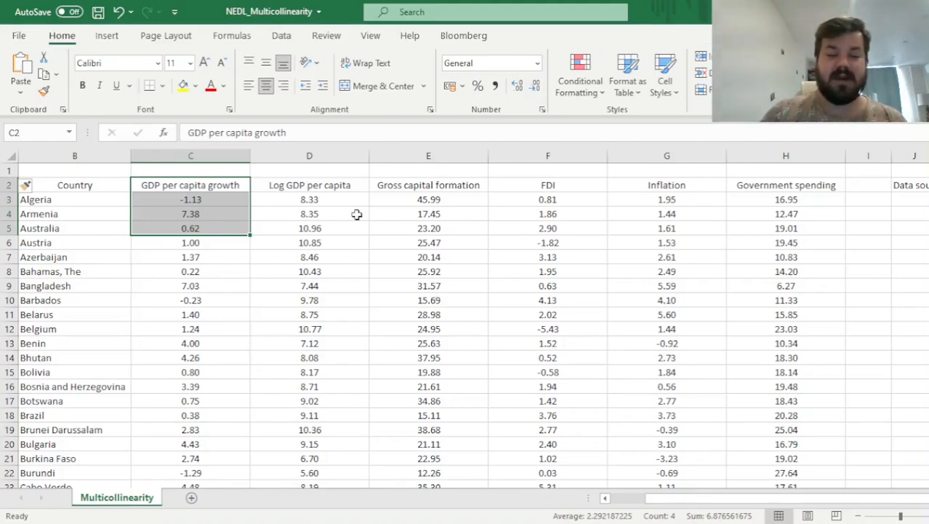
click(309, 185)
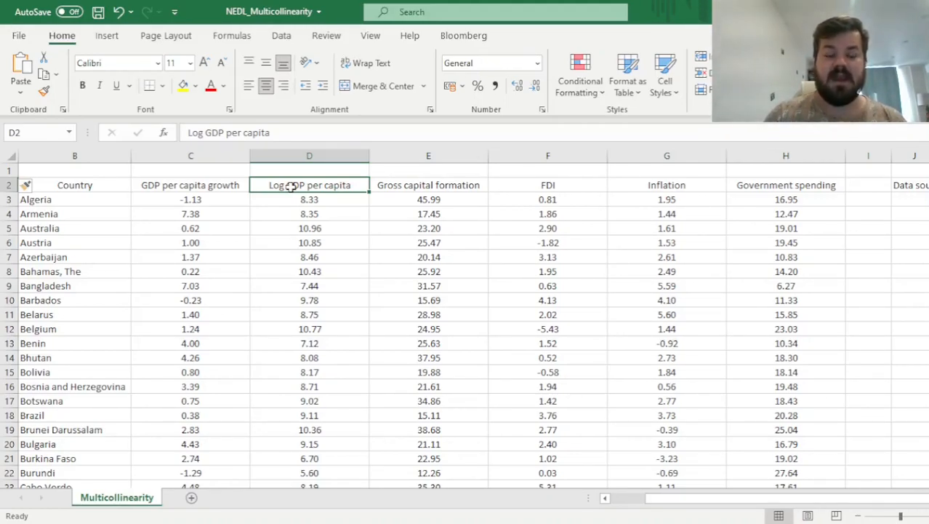
scroll(down, 3)
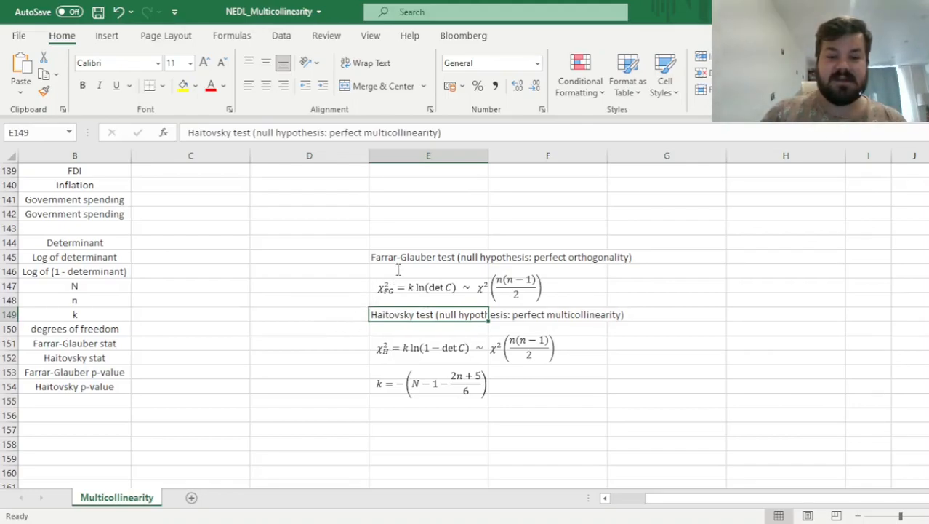
click(428, 257)
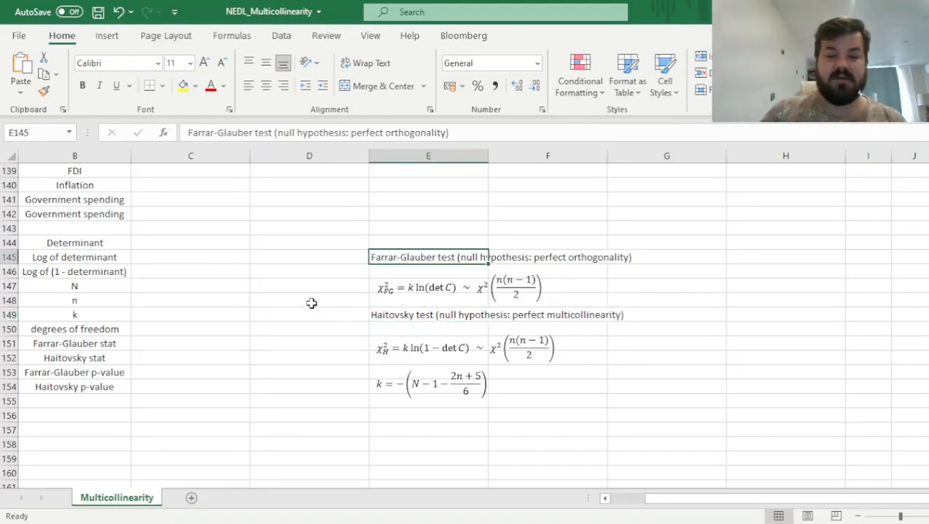
mouse_move(327, 296)
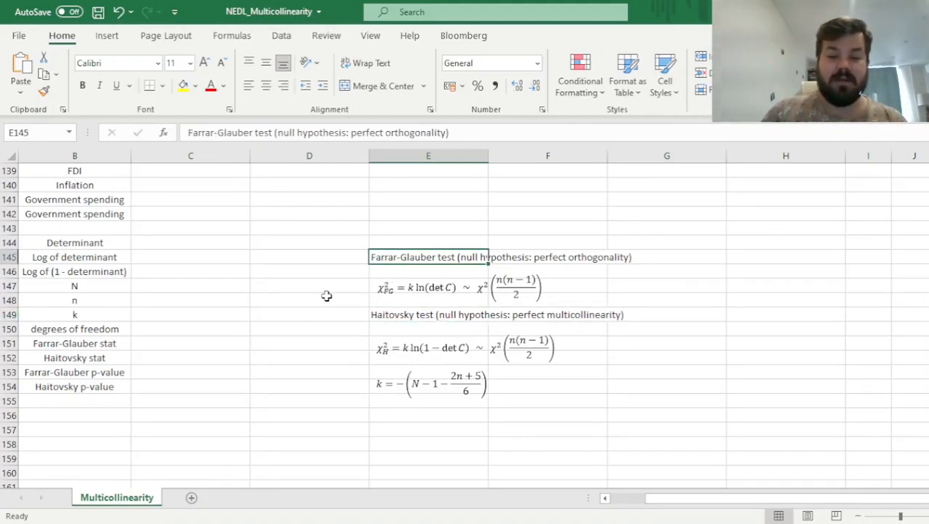
mouse_move(317, 273)
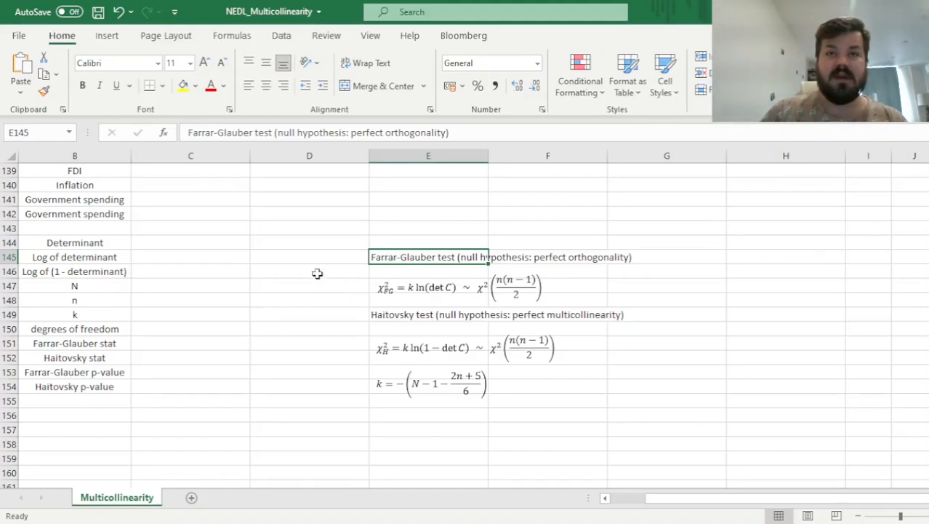
mouse_move(330, 272)
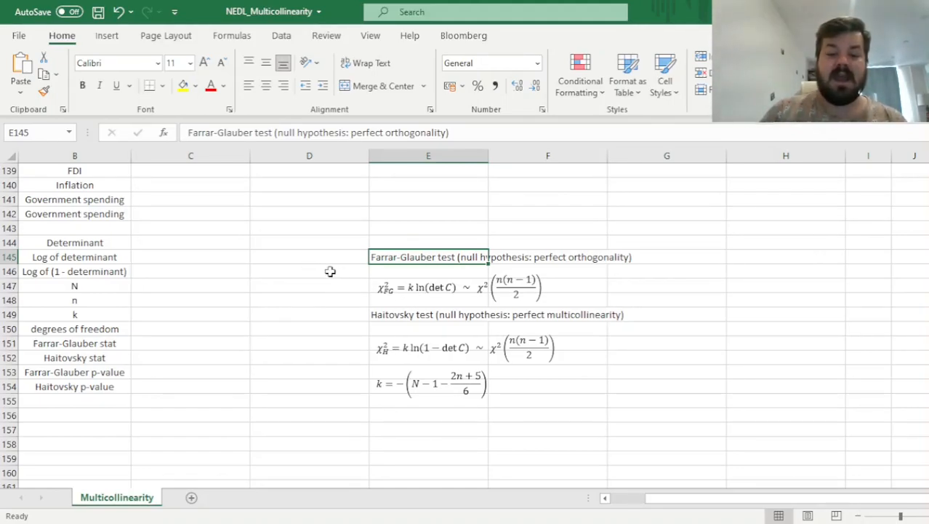
mouse_move(336, 278)
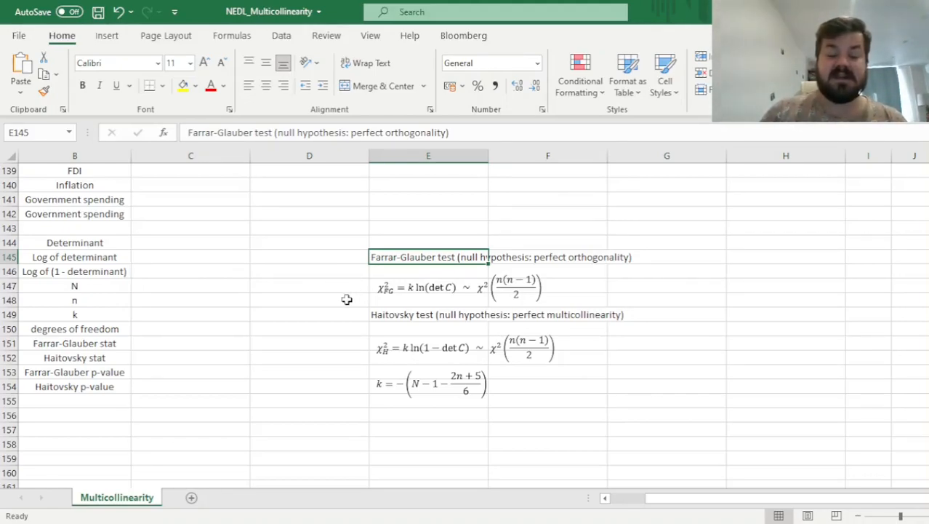
mouse_move(371, 298)
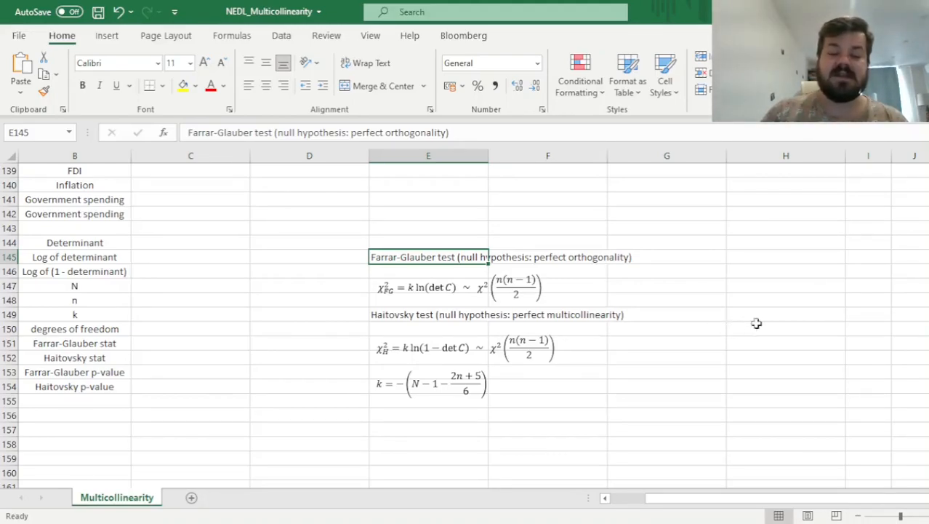
mouse_move(757, 292)
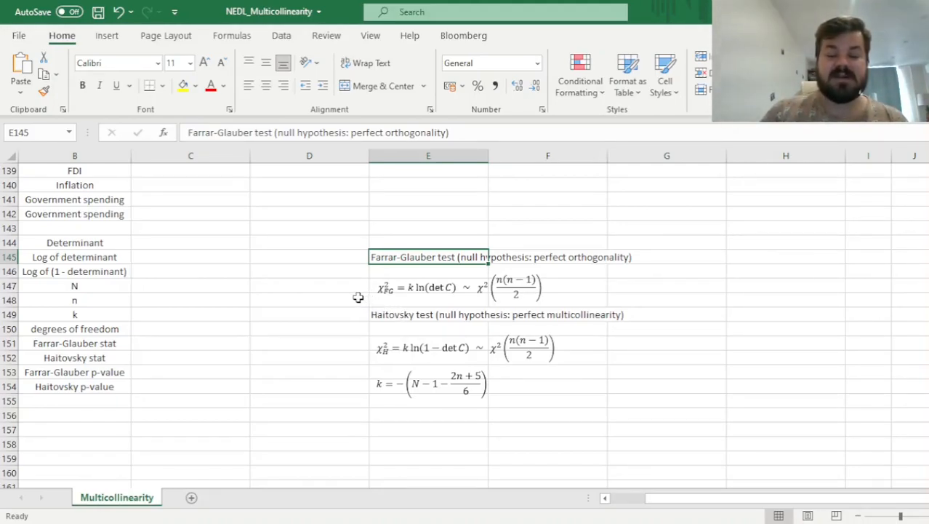
mouse_move(351, 289)
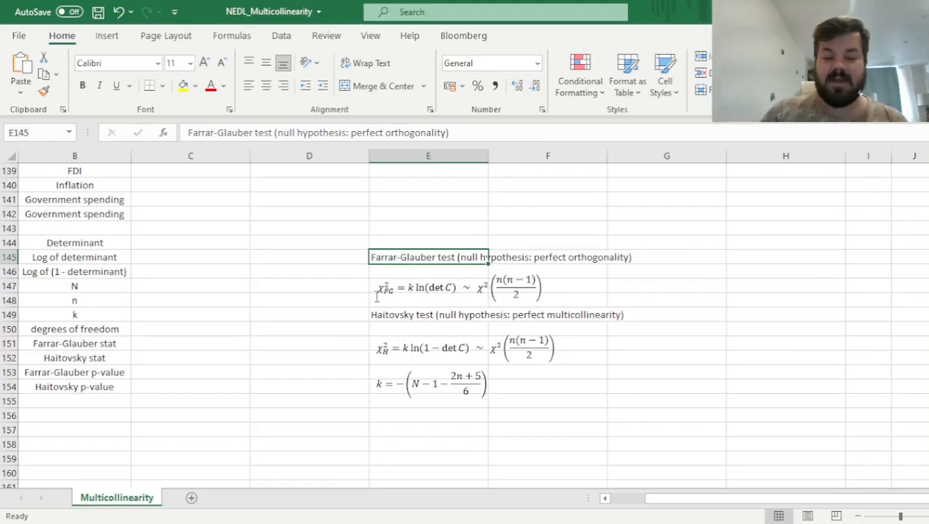
mouse_move(324, 301)
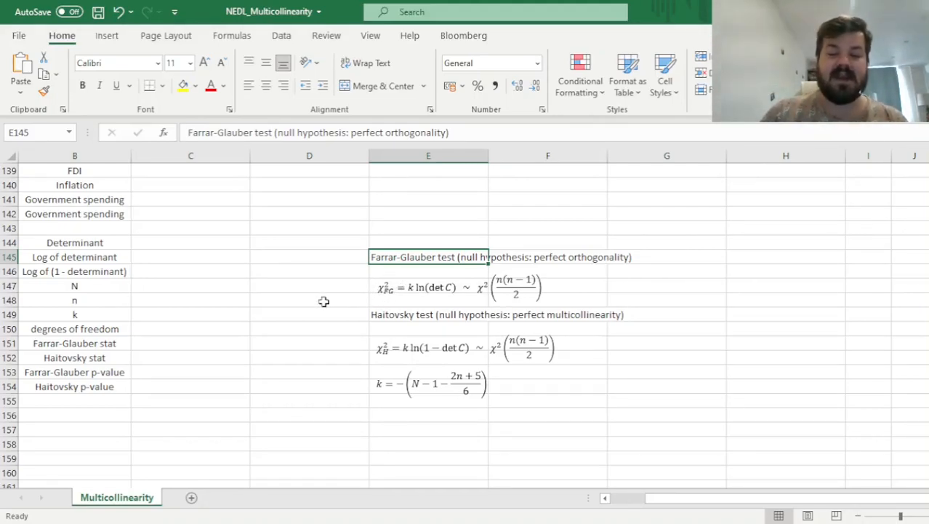
click(428, 314)
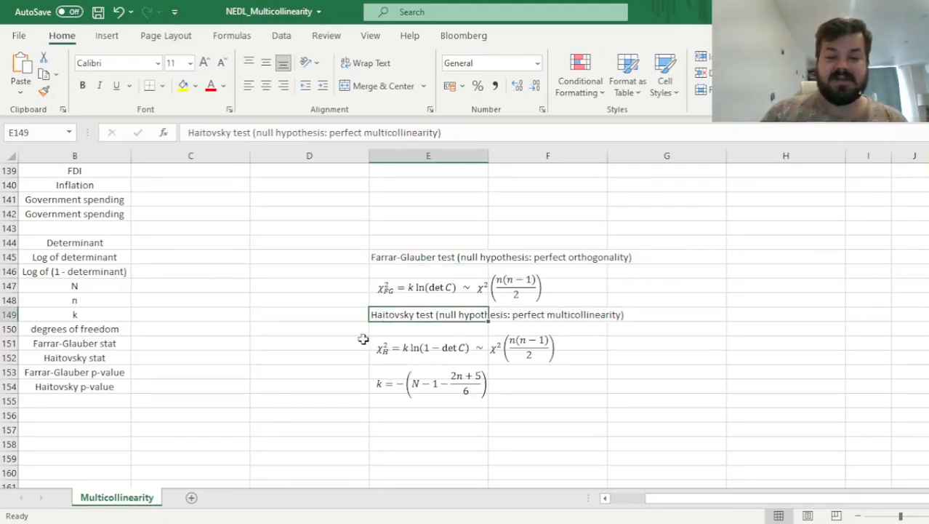
mouse_move(345, 343)
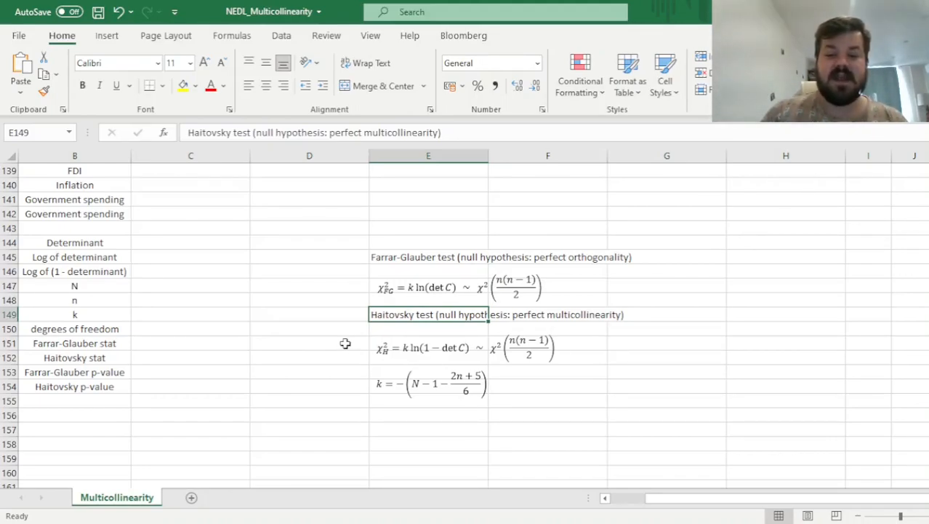
mouse_move(348, 343)
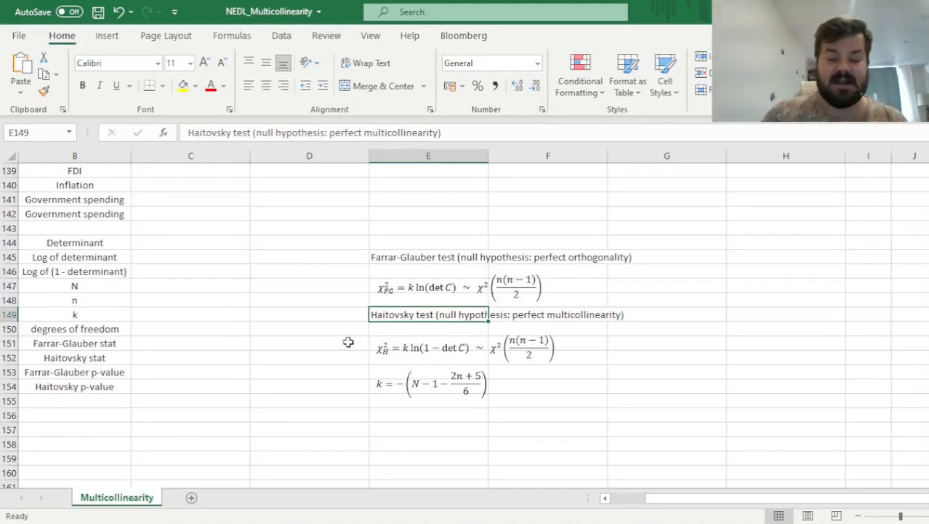
mouse_move(446, 356)
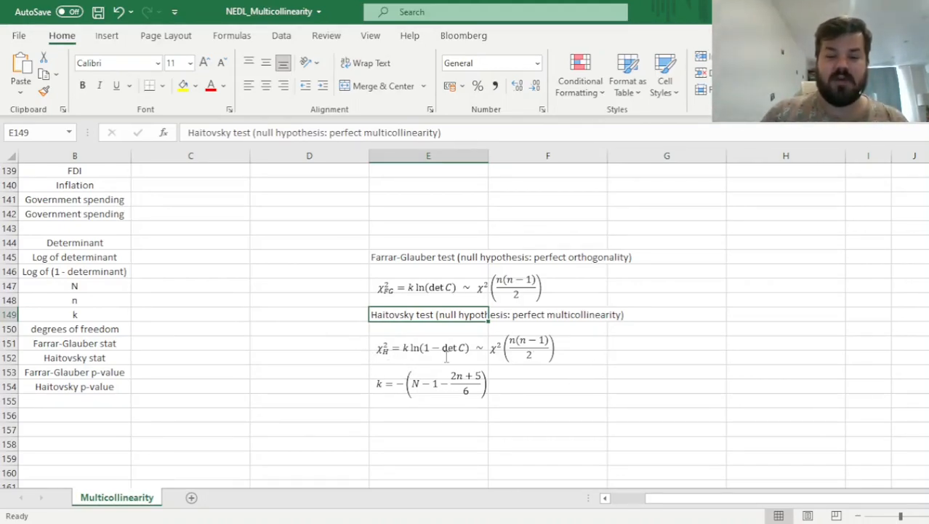
click(427, 257)
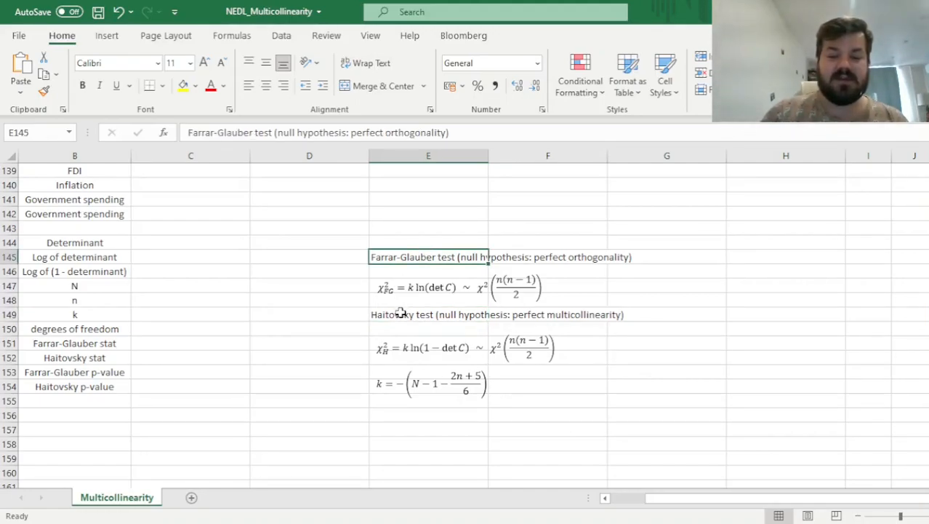
click(427, 314)
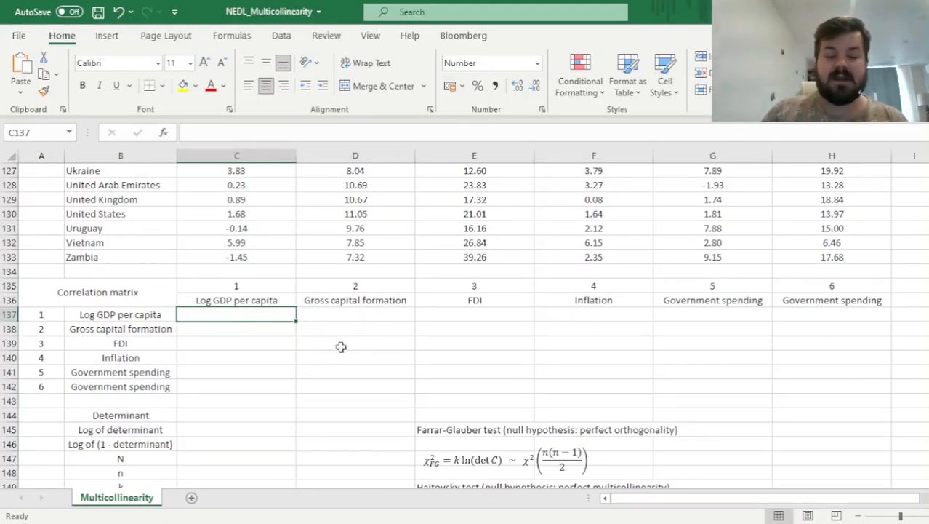
mouse_move(345, 335)
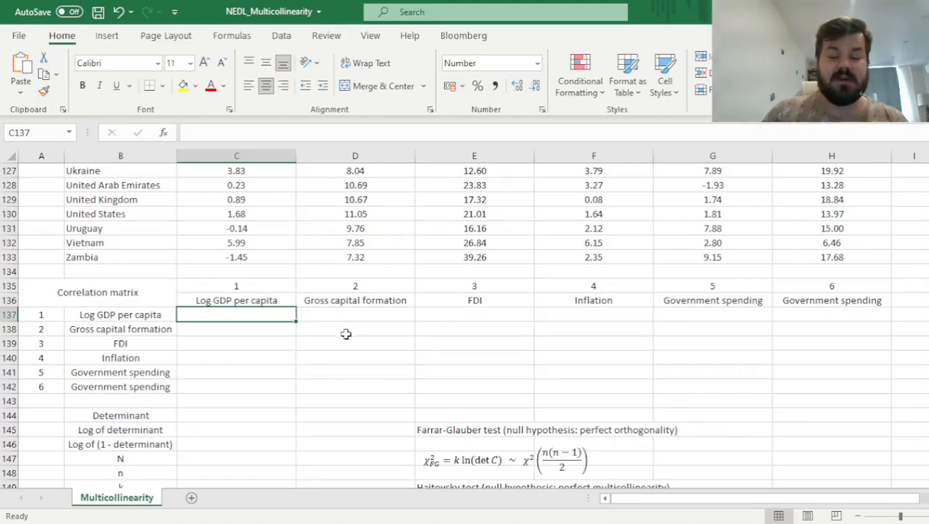
mouse_move(353, 328)
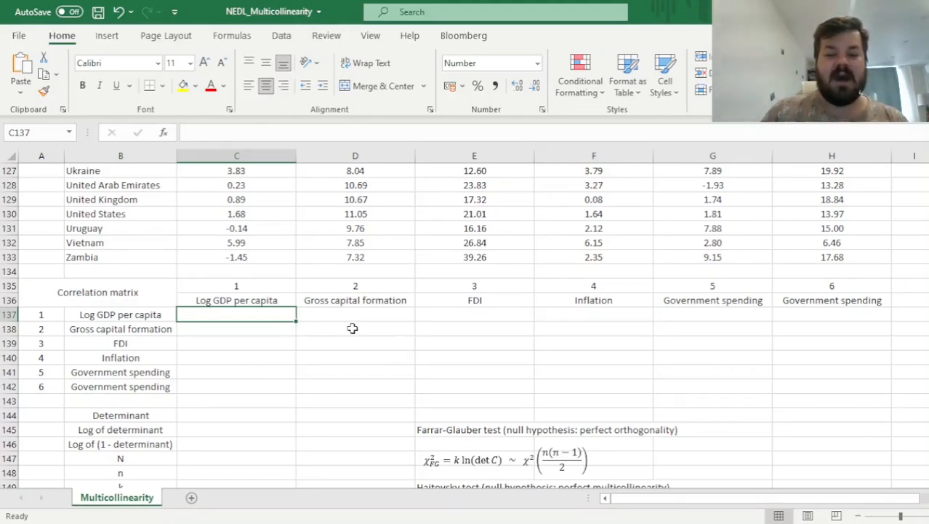
mouse_move(359, 335)
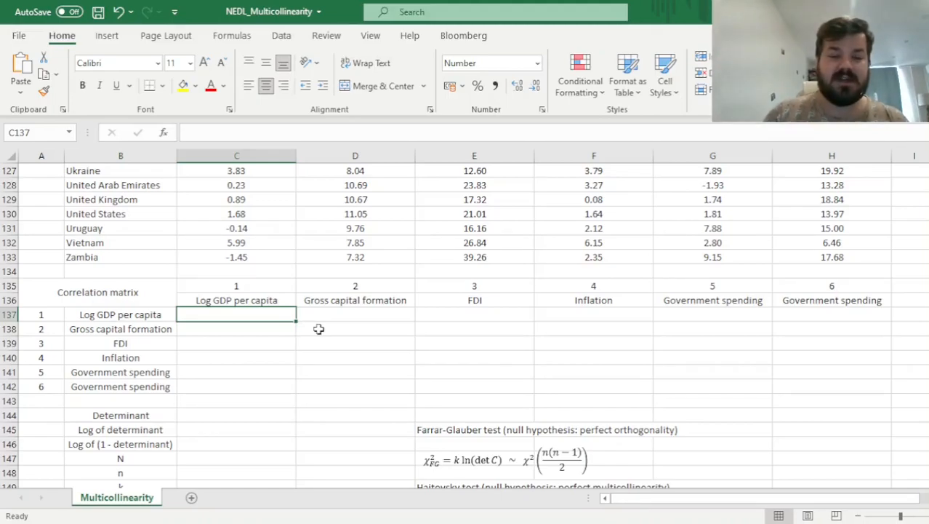
mouse_move(337, 346)
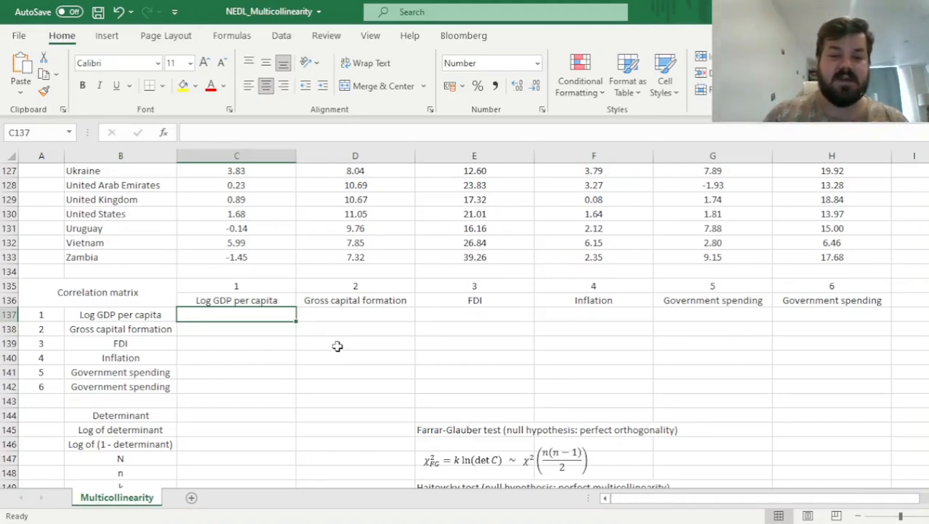
Enter the CORREL/INDEX formula in C137, returning 1.0000 for Log GDP per capita
text(=)
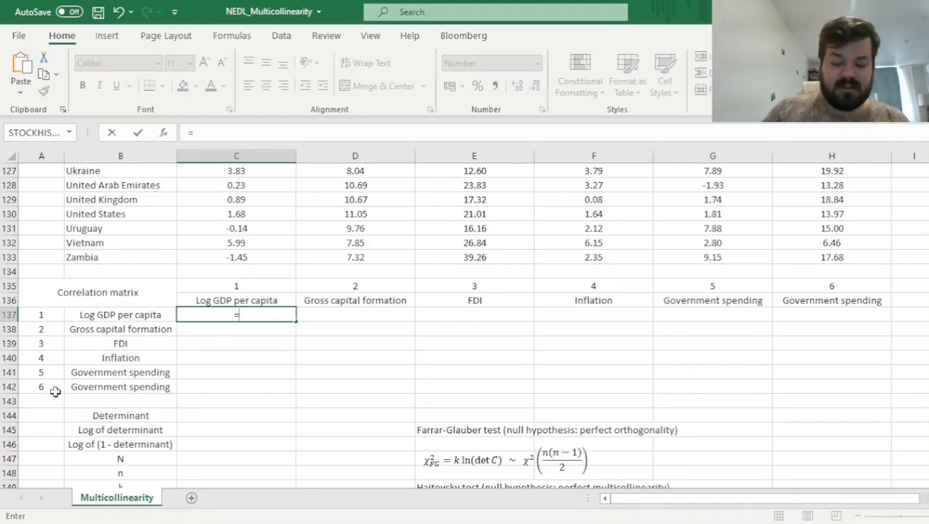
mouse_move(481, 341)
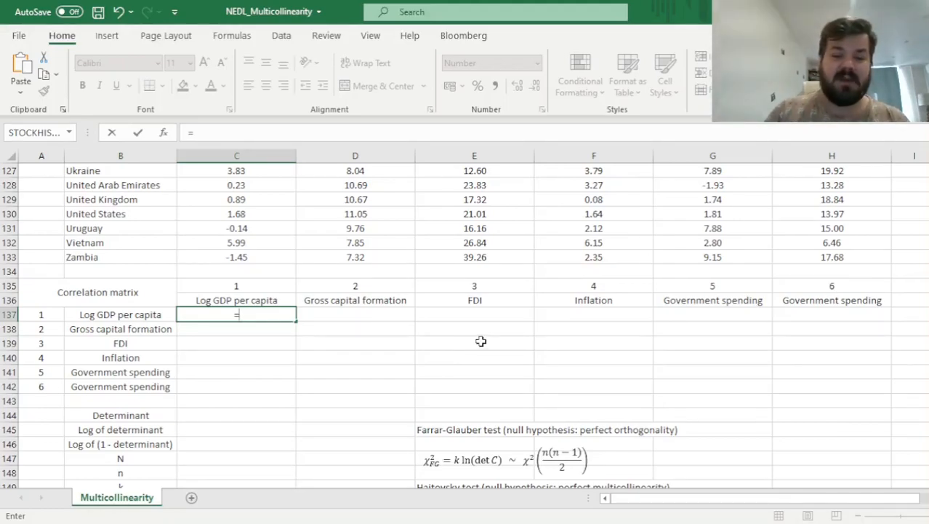
text(INDEX($C$3:$H$3)
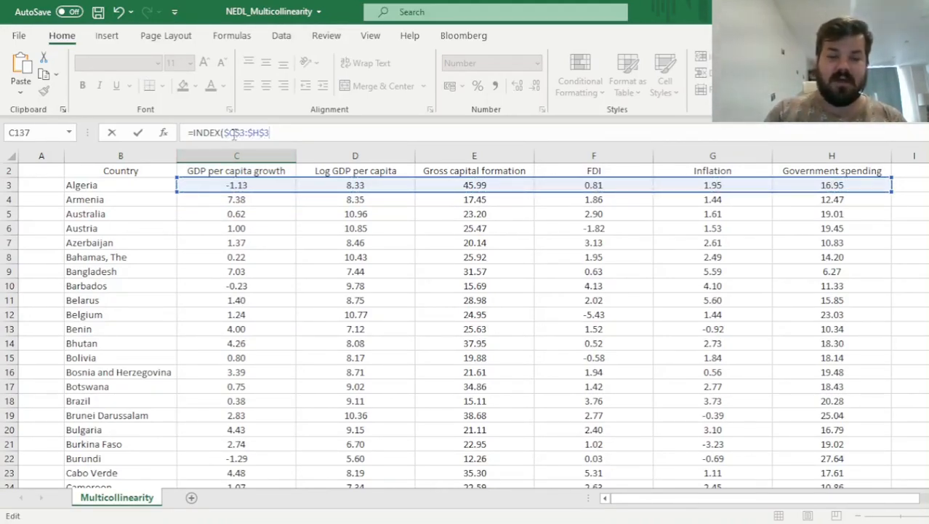
click(235, 213)
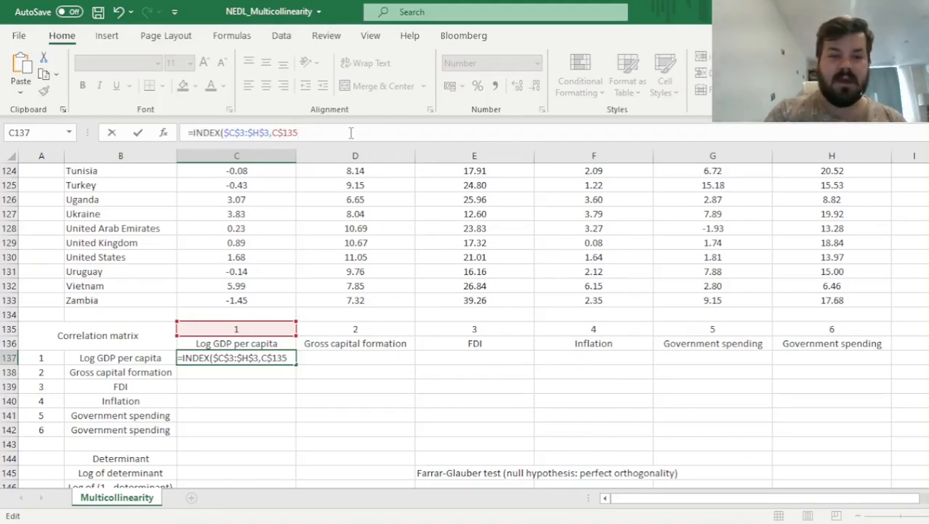
text(:INDEX($C$133:$H$133,)
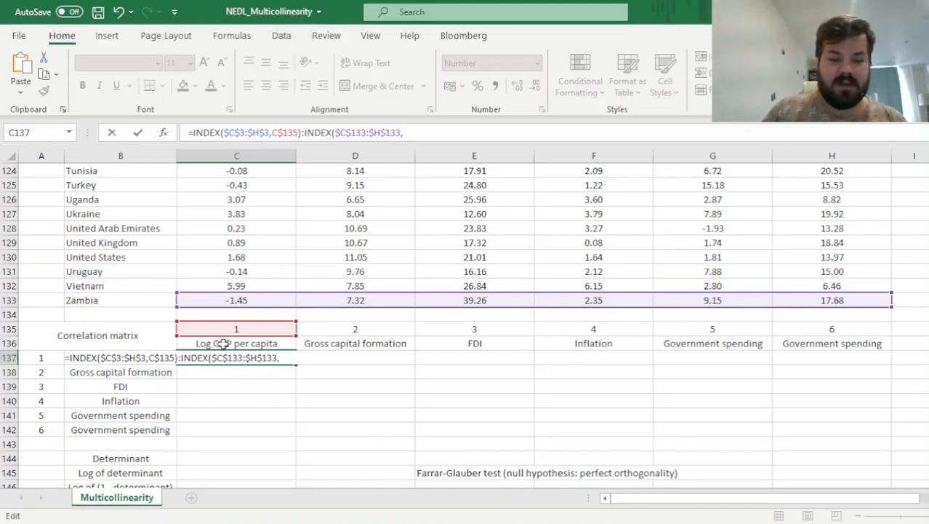
text(C135)
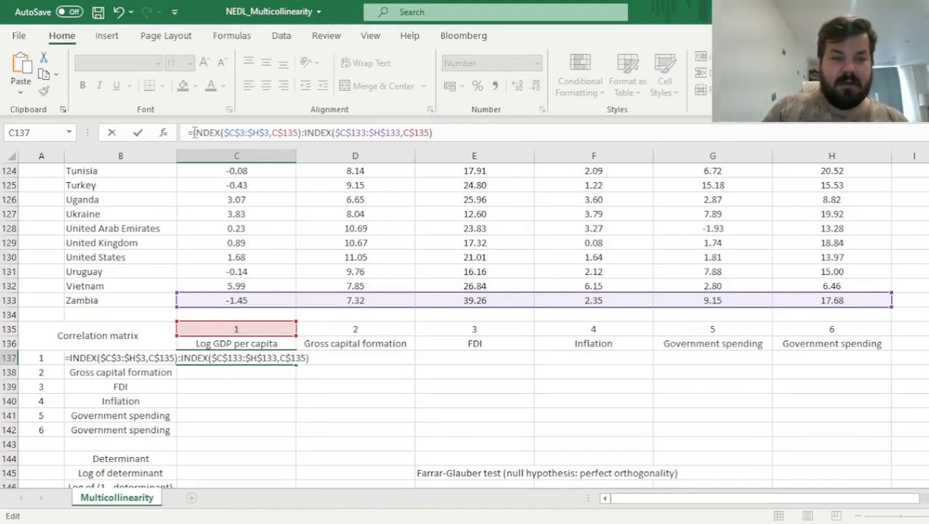
text(CORREL()
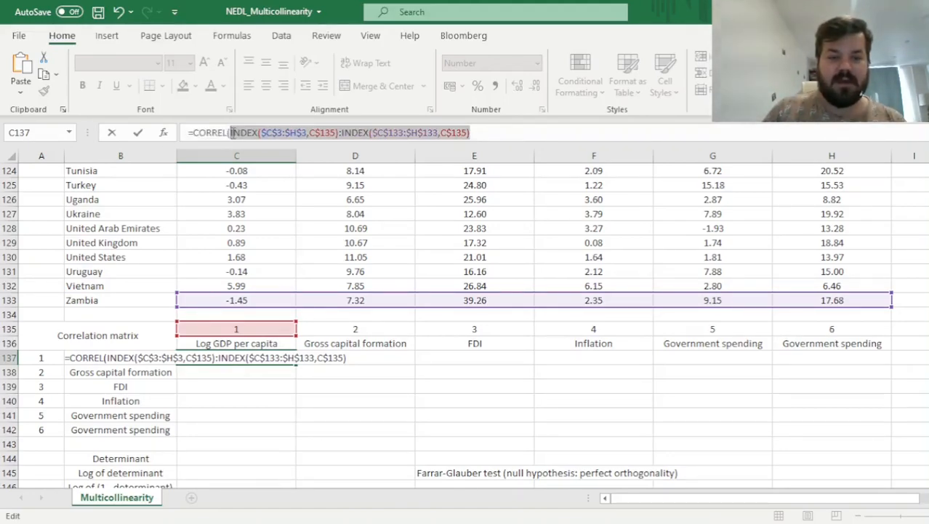
text(,INDEX($C$3:$H$3,C135):INDEX($C$133:$H$133,C$135))
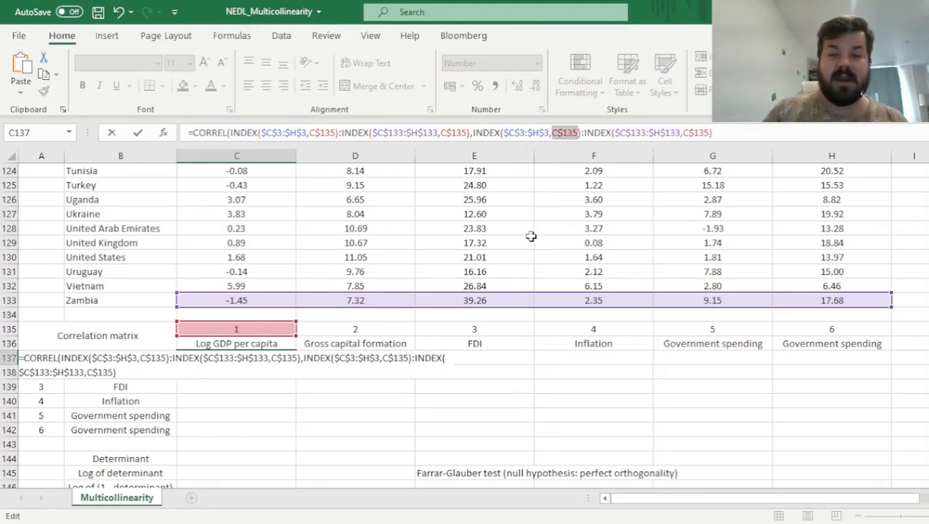
mouse_move(483, 389)
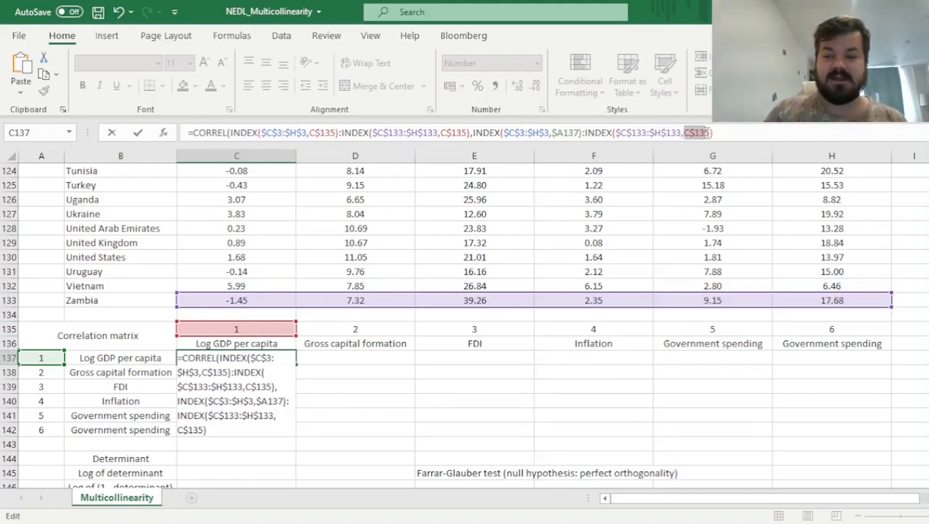
text($A137)
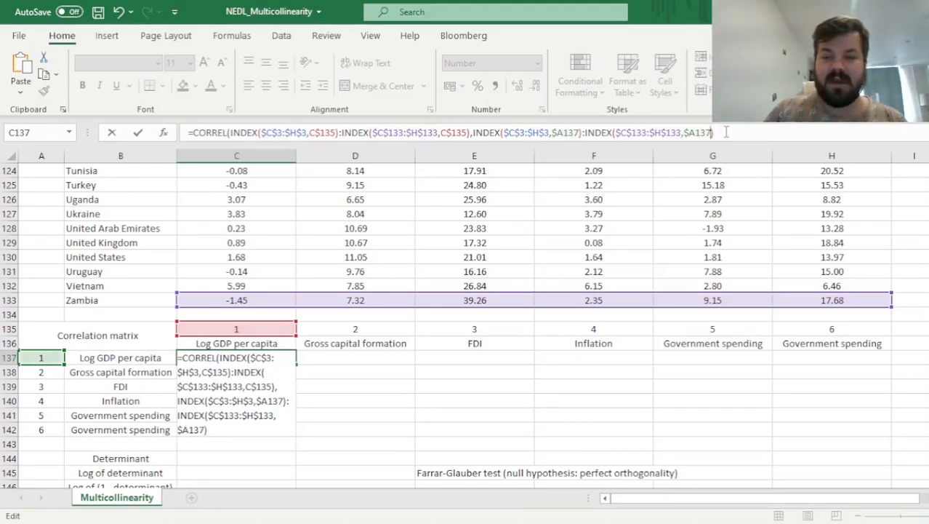
text())
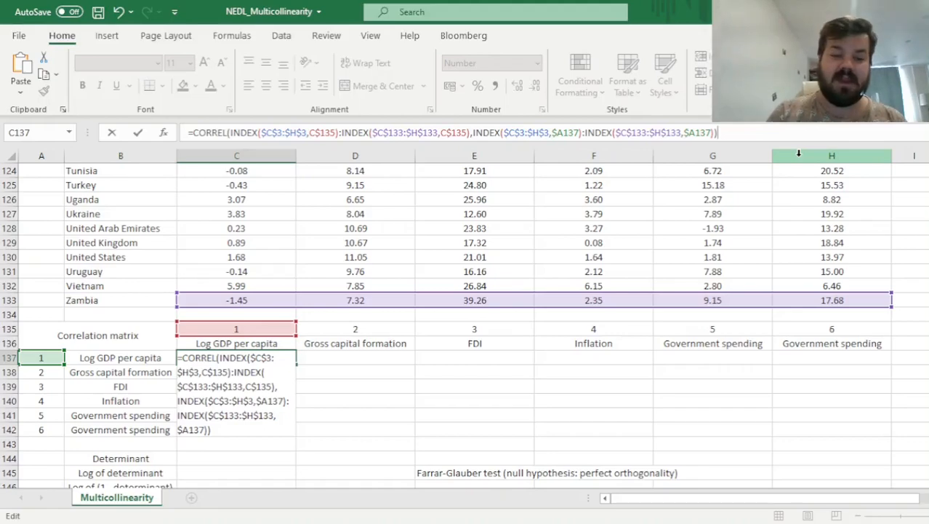
key(Enter)
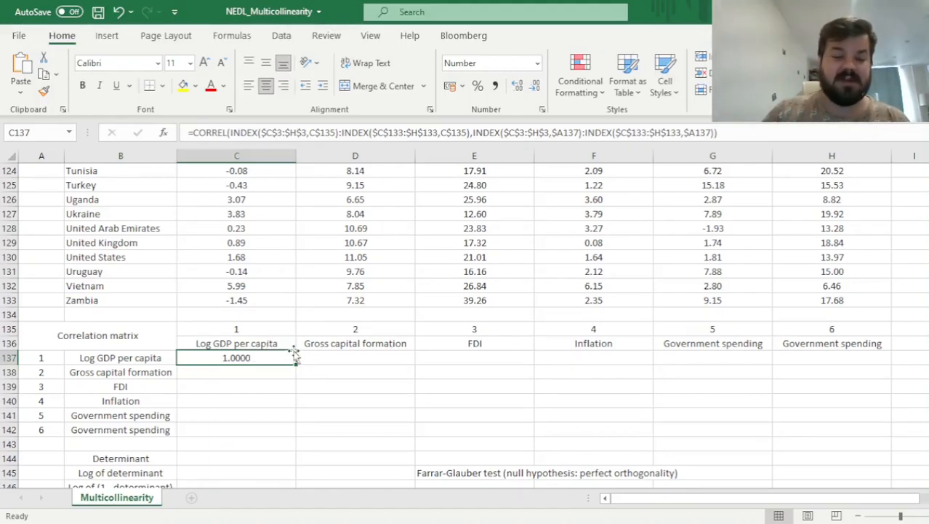
Fill the CORREL formula across the 6×6 correlation matrix, then scroll to the rows below
drag(291, 357, 873, 357)
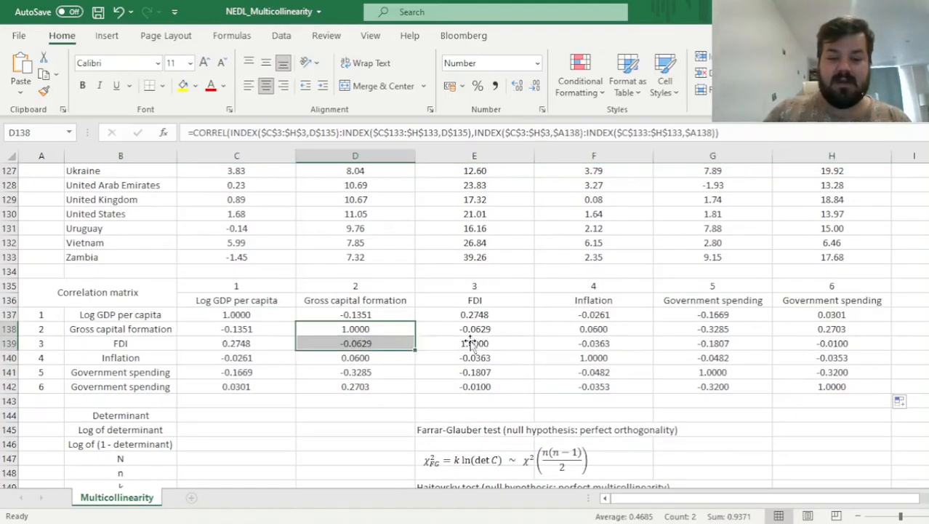
click(831, 386)
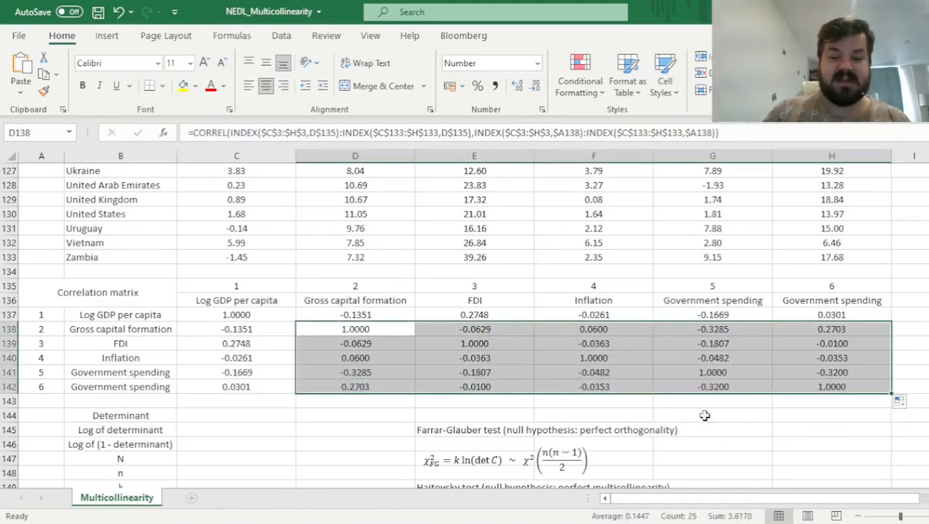
mouse_move(684, 419)
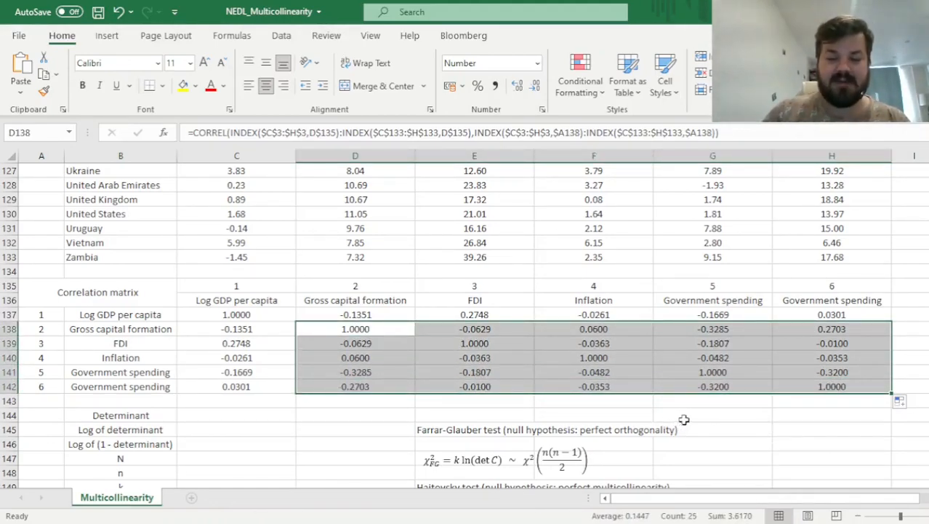
mouse_move(702, 419)
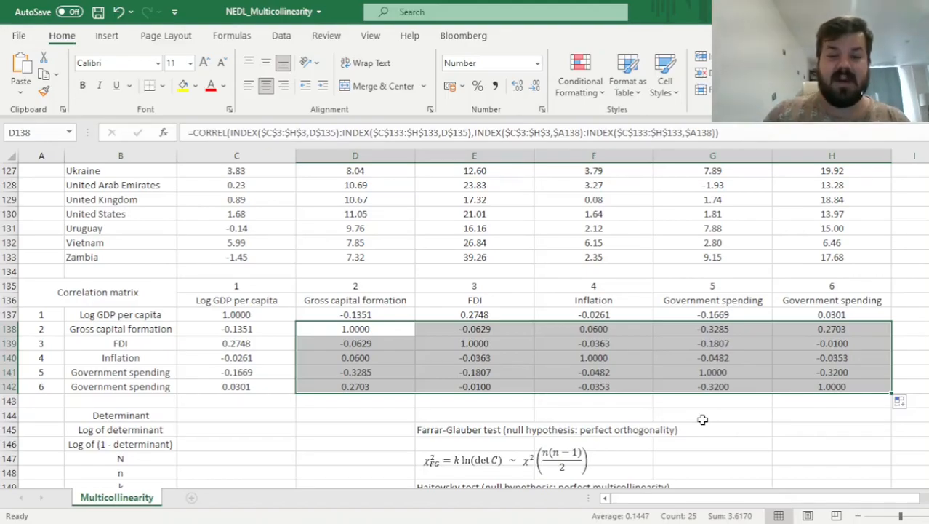
scroll(down, 3)
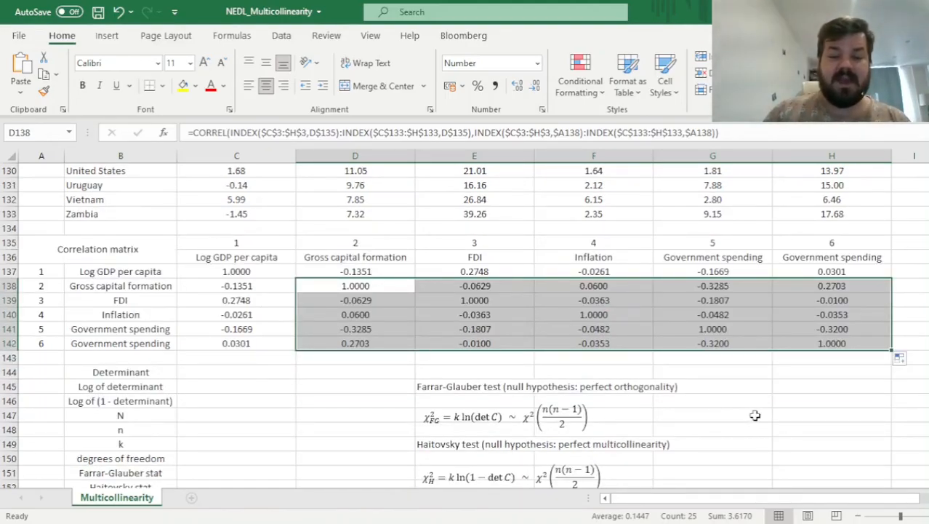
scroll(down, 3)
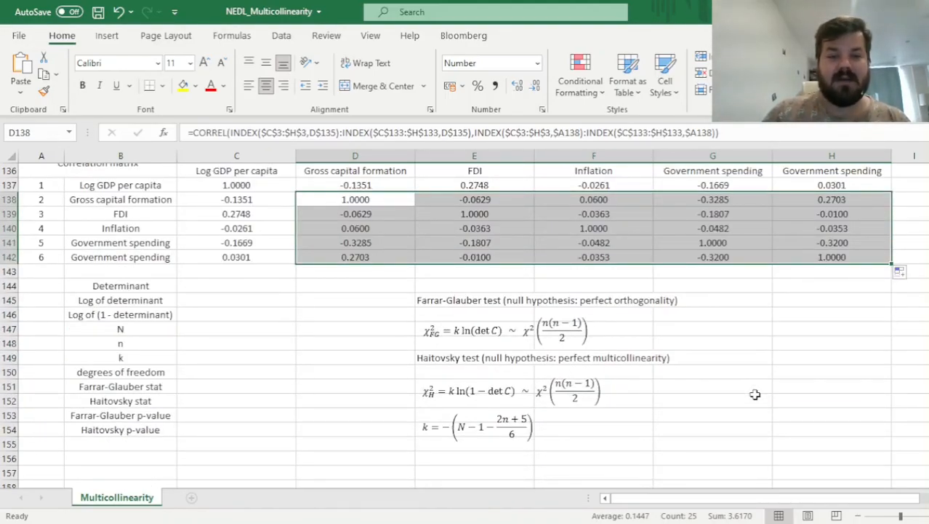
mouse_move(766, 395)
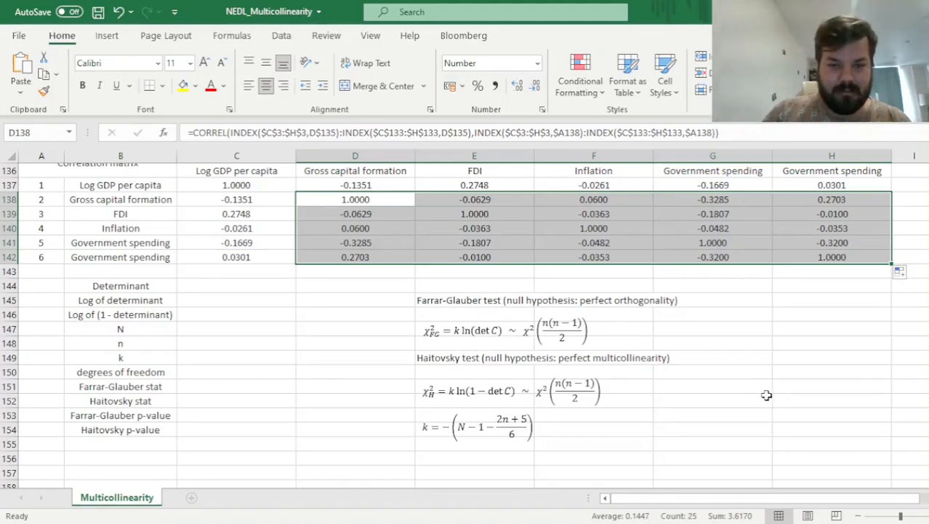
mouse_move(743, 398)
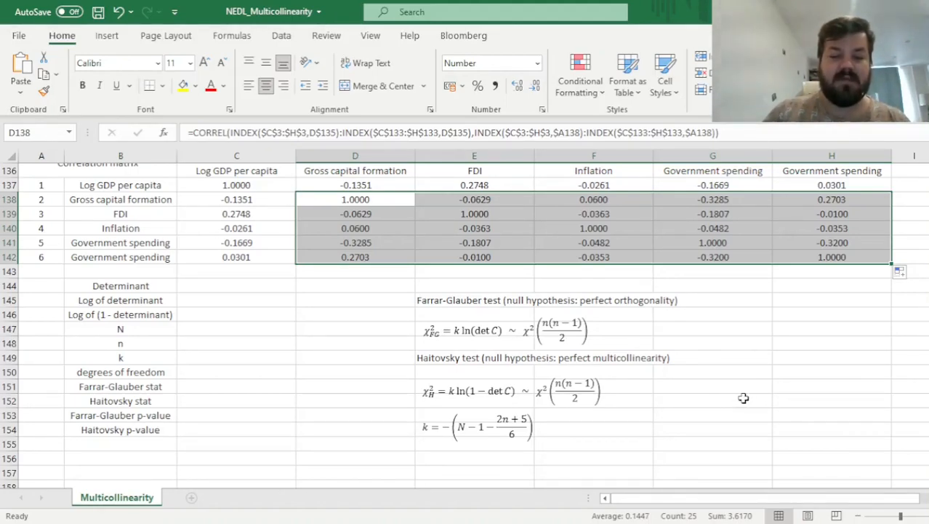
mouse_move(656, 367)
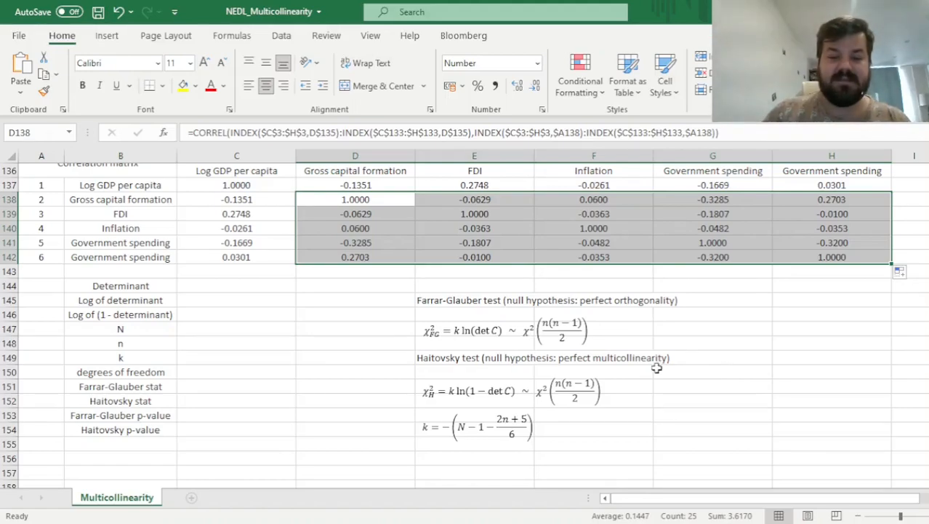
mouse_move(234, 280)
text(=)
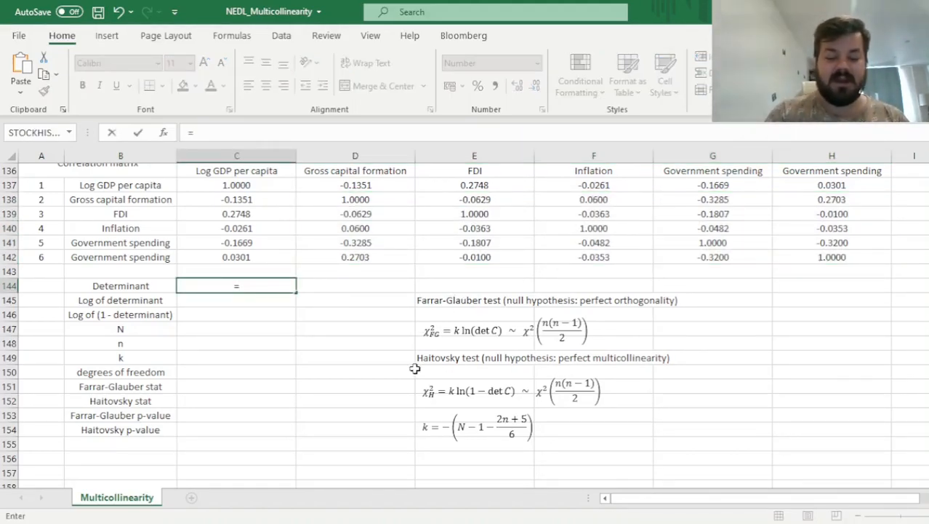
Begin the MDETERM formula for the correlation matrix determinant in C144
text(MDETERM()
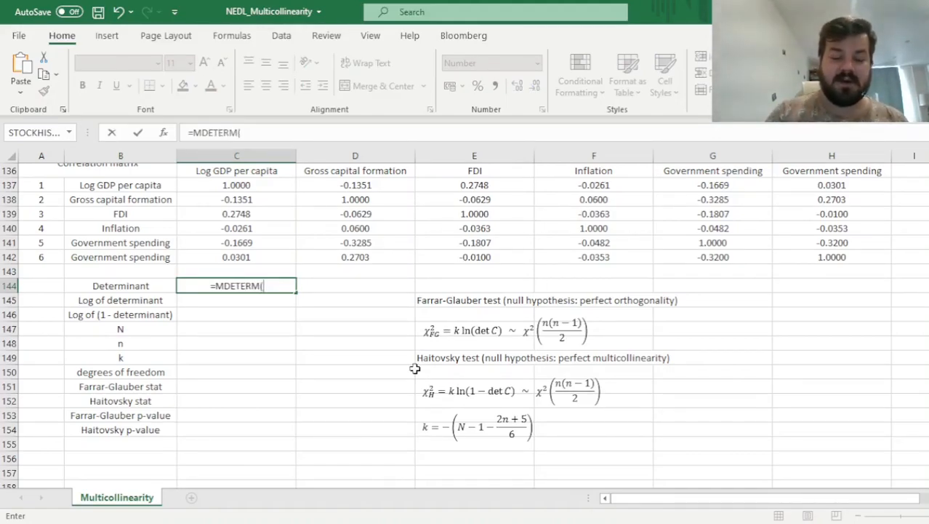
mouse_move(357, 202)
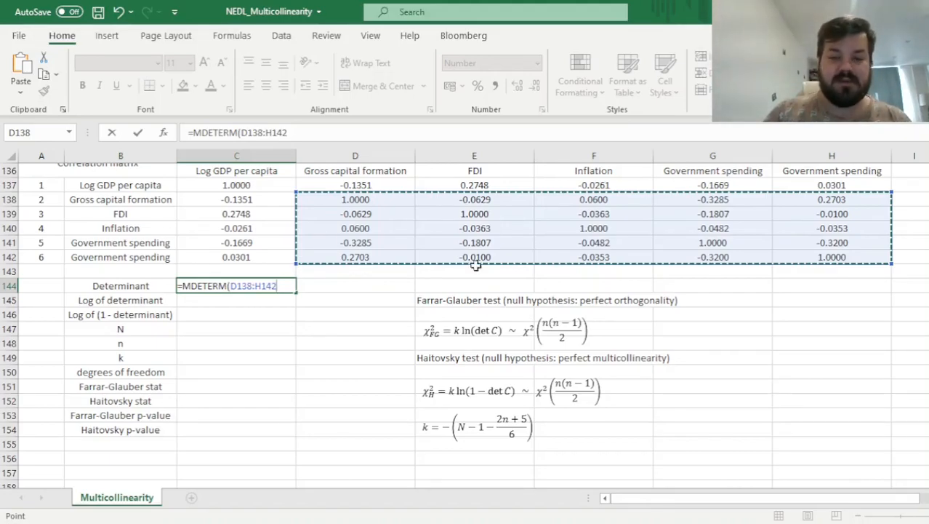
mouse_move(745, 421)
text())
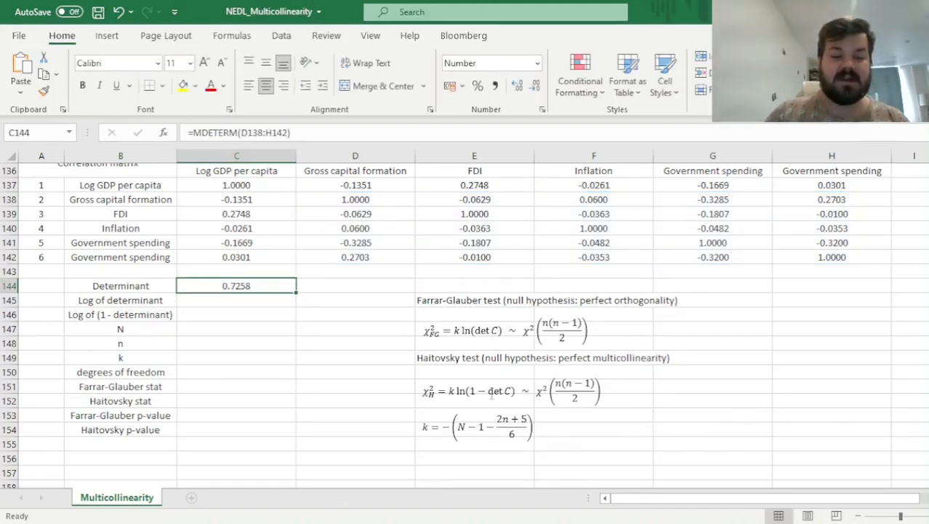
mouse_move(364, 313)
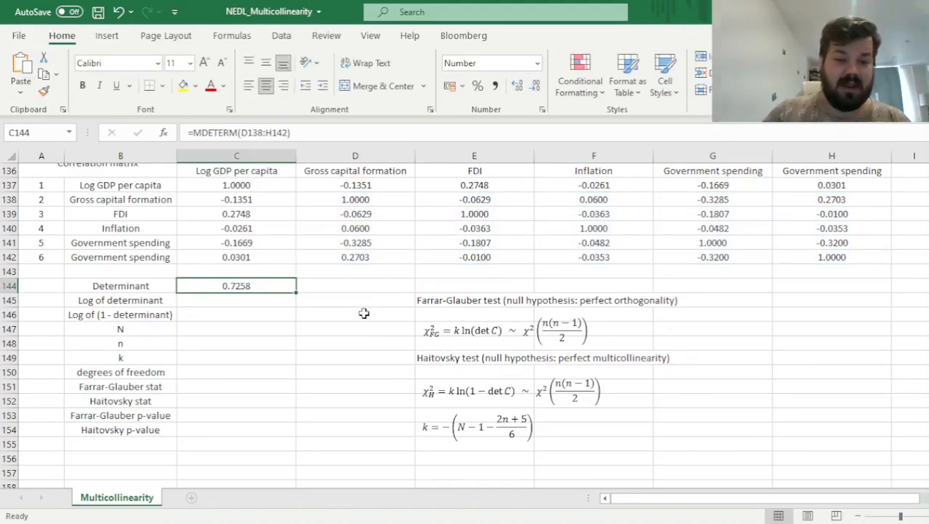
mouse_move(352, 316)
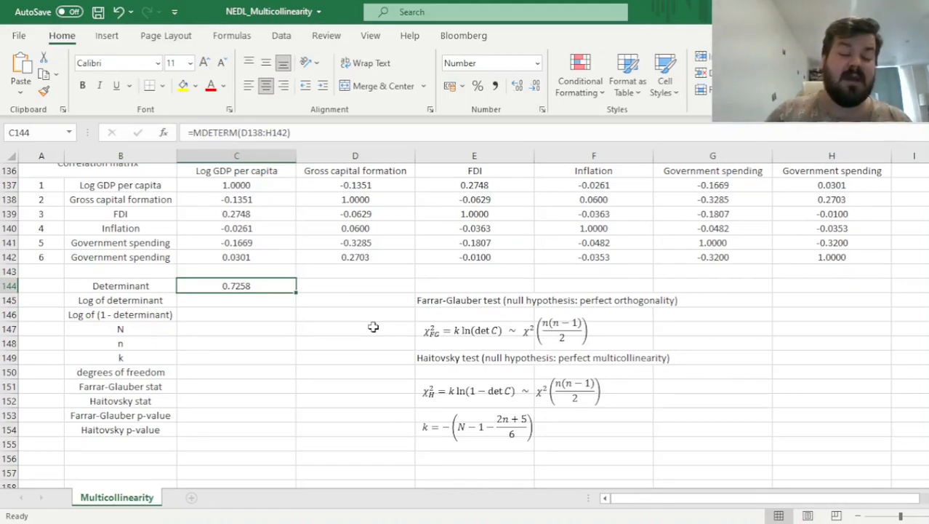
mouse_move(356, 321)
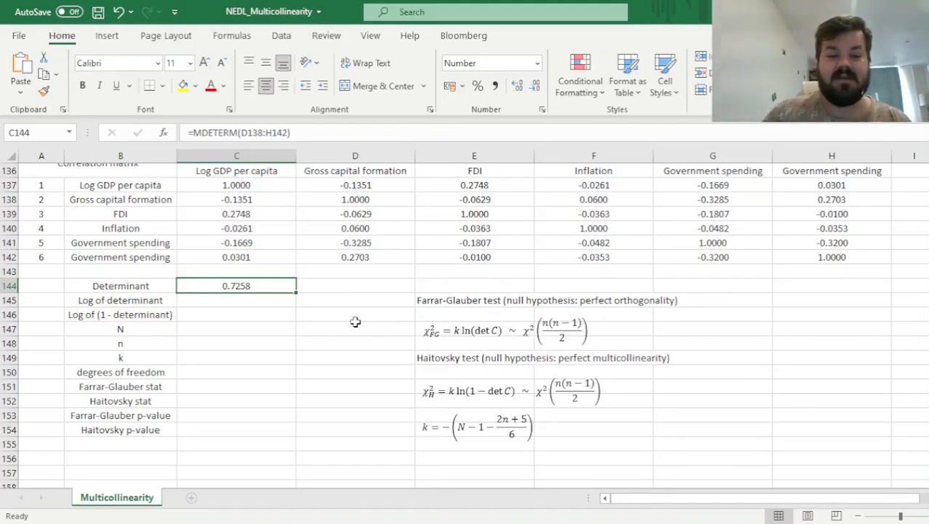
mouse_move(333, 435)
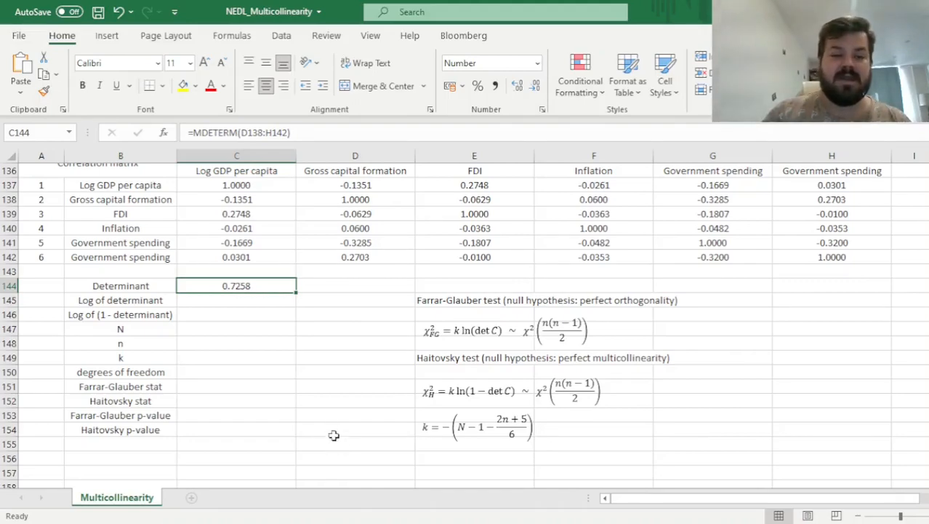
Enter =LN(C144) for the log determinant and =LN(1-C144) for the log of one minus it
click(237, 300)
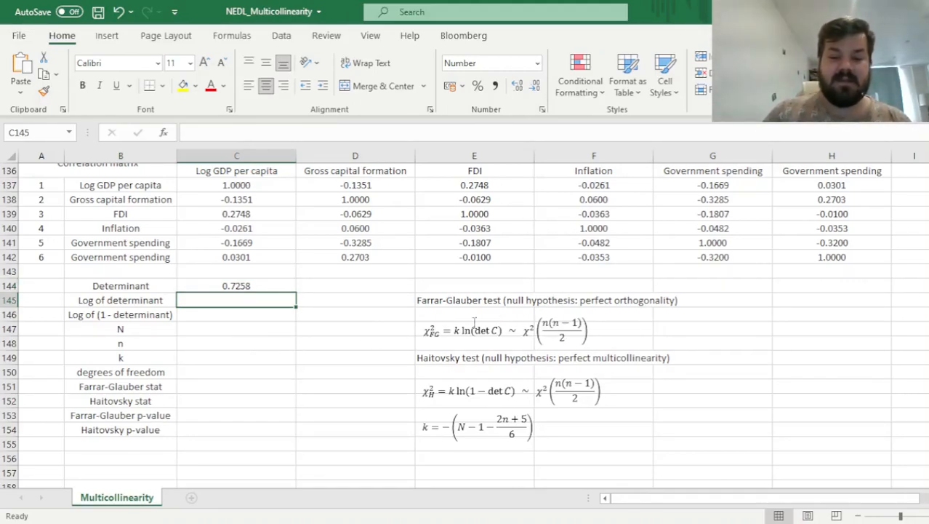
mouse_move(380, 344)
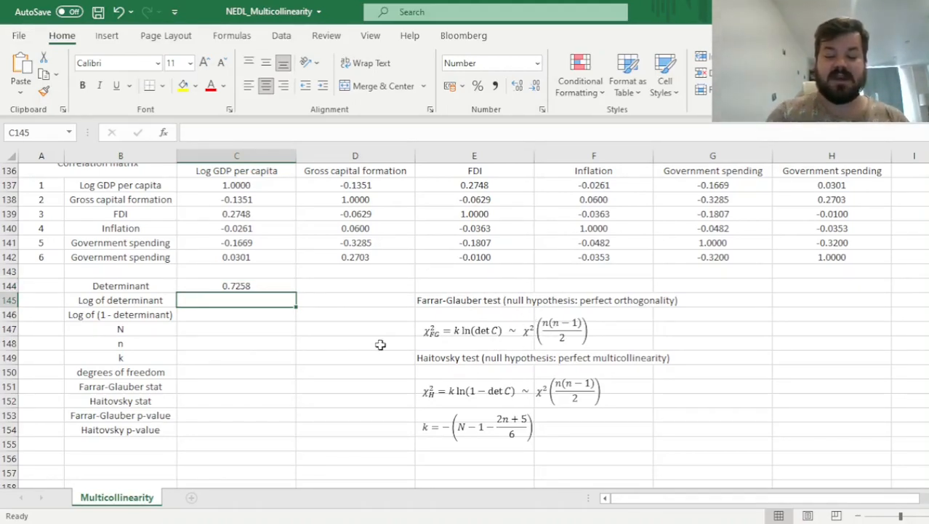
text(=LN(C144)
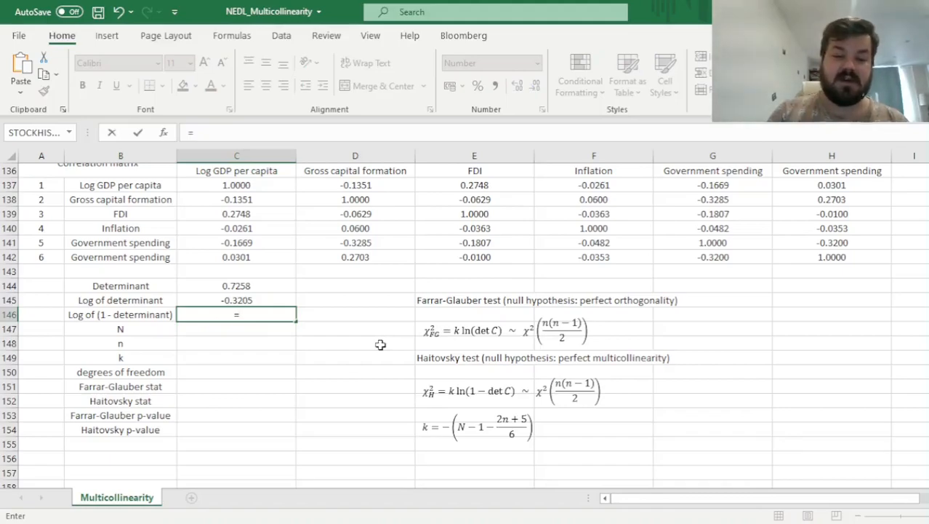
text(LN()
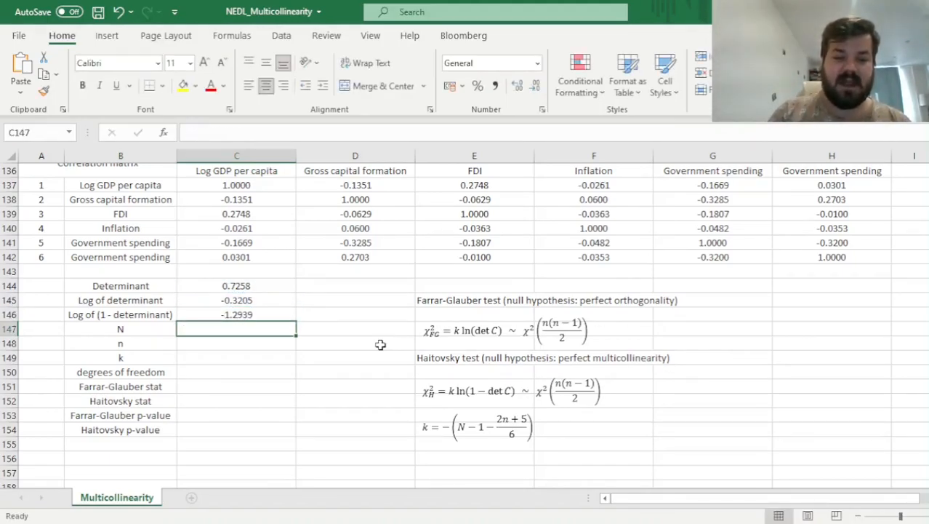
click(237, 315)
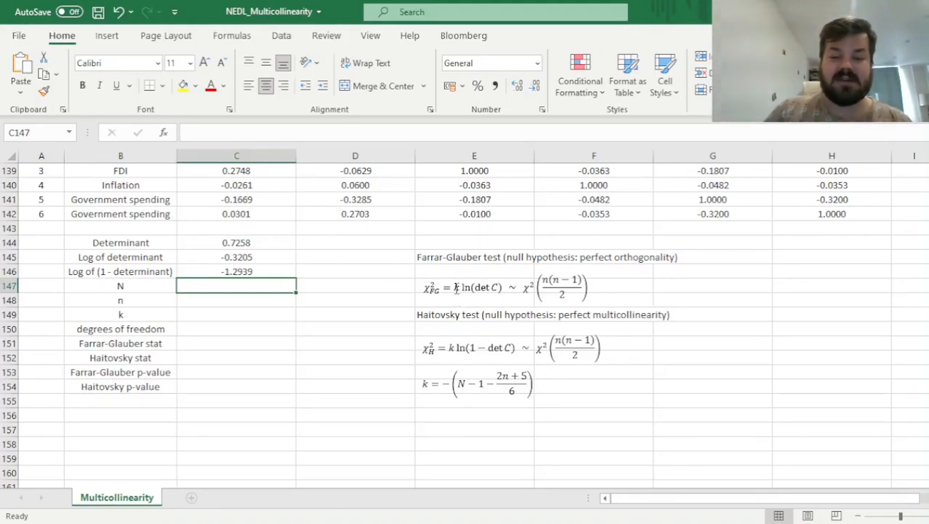
click(478, 383)
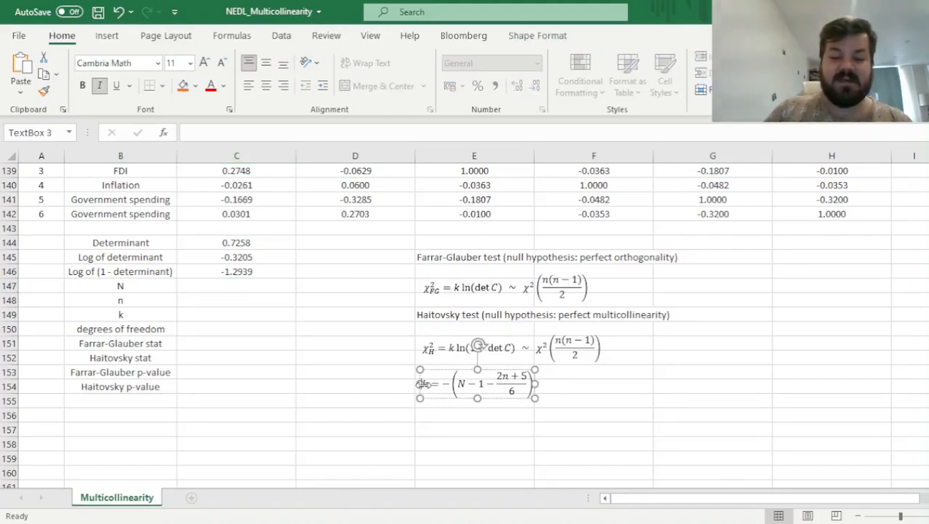
click(474, 429)
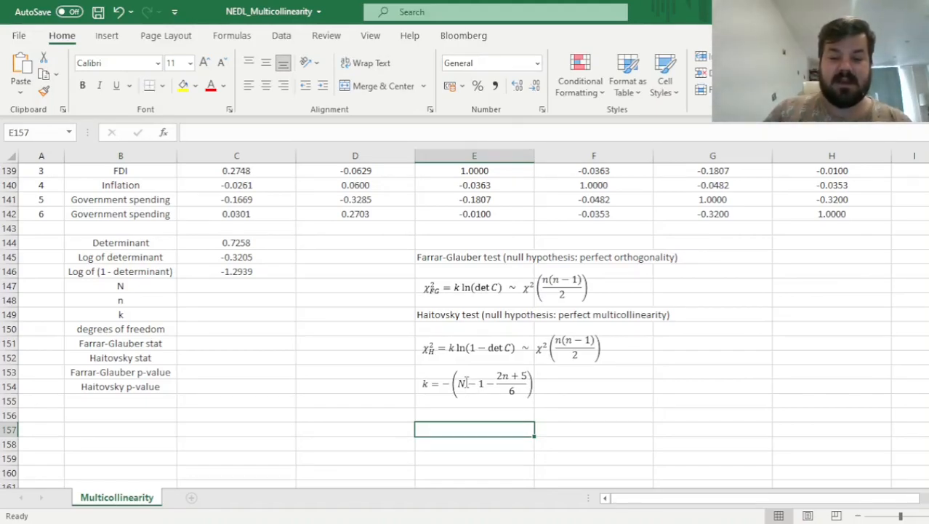
click(477, 383)
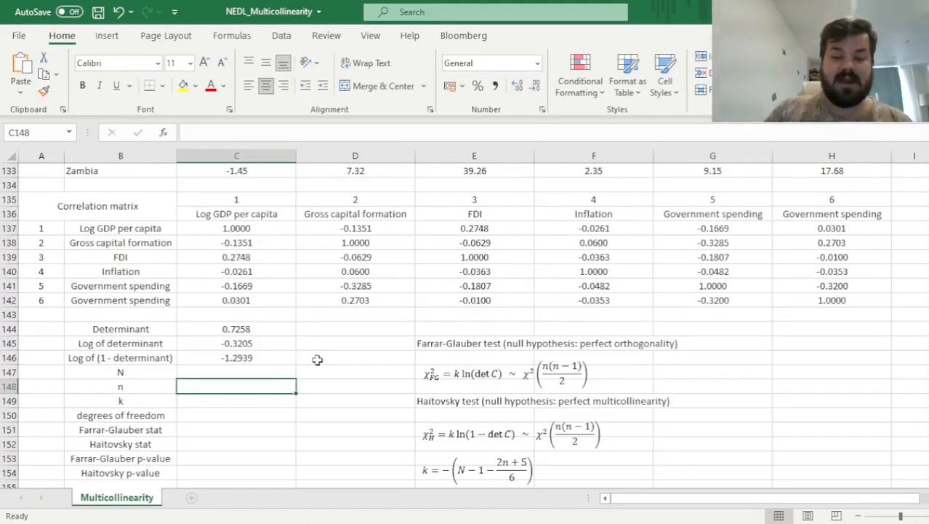
scroll(down, 3)
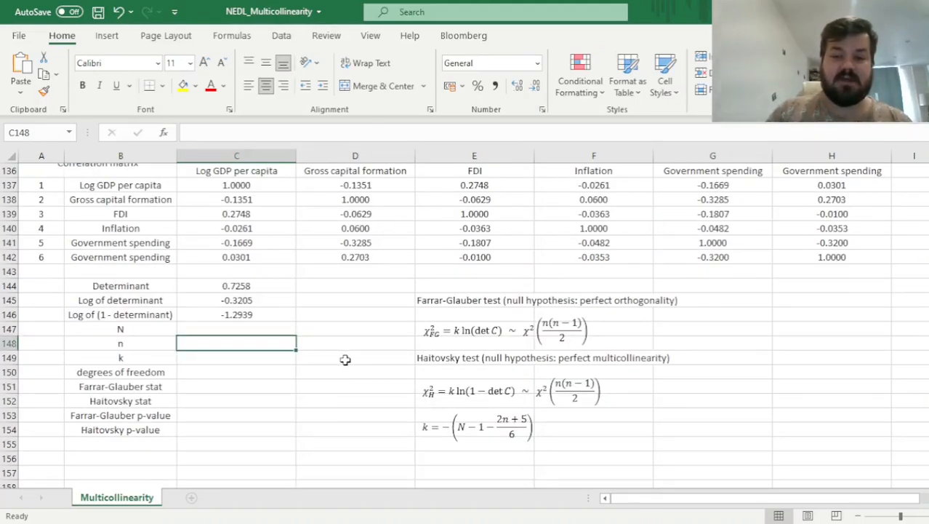
scroll(down, 3)
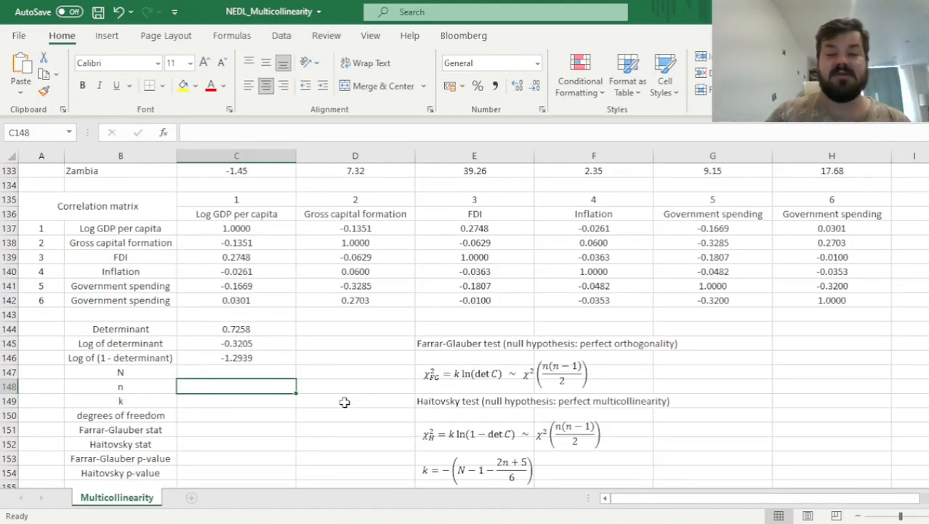
Record n as 5 and start the COUNT formula over C3:C133 for N
text(5)
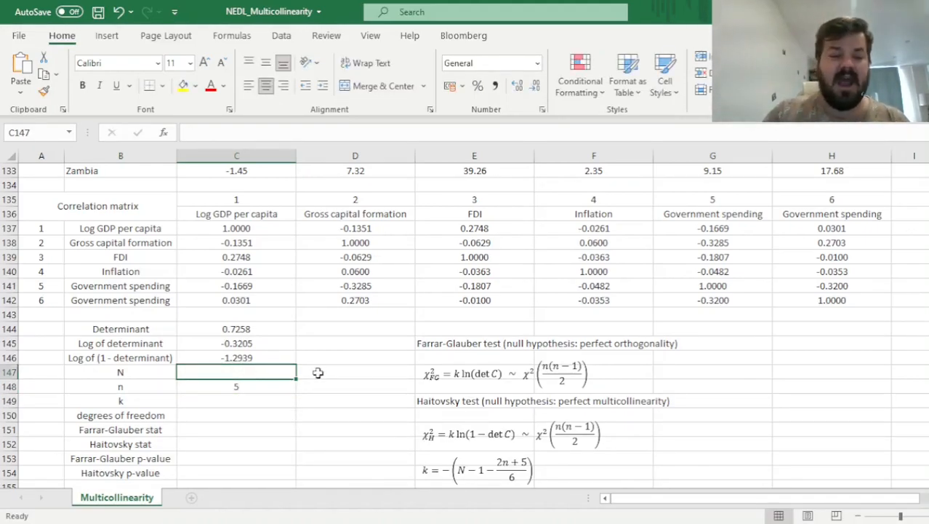
mouse_move(333, 371)
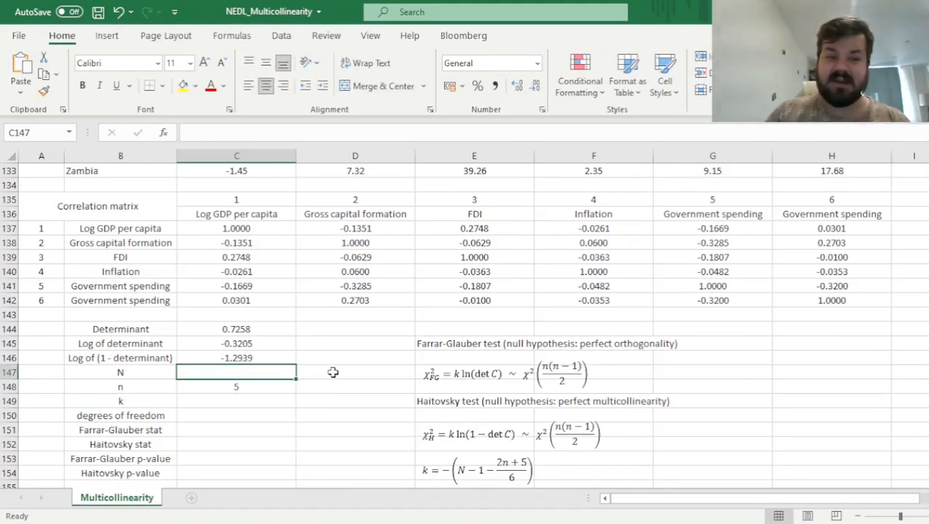
text(=COUNT(C3:C133)
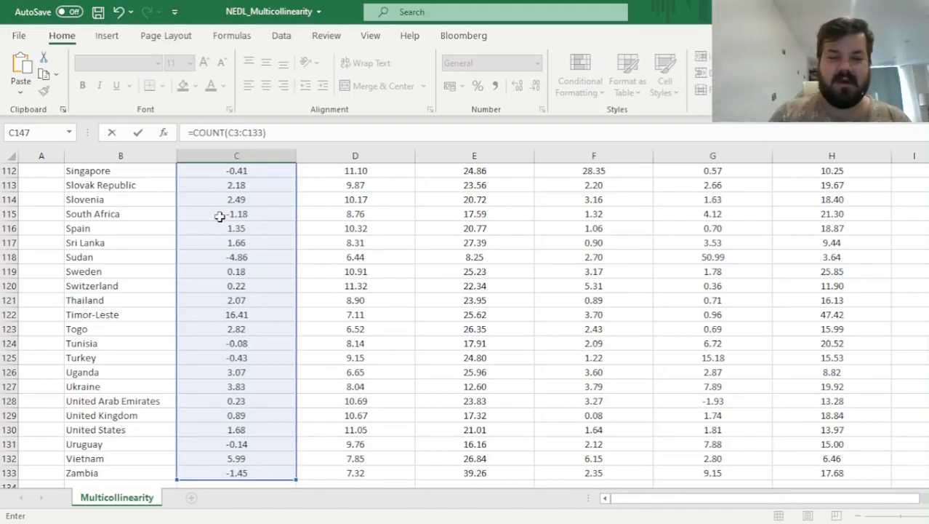
scroll(down, 3)
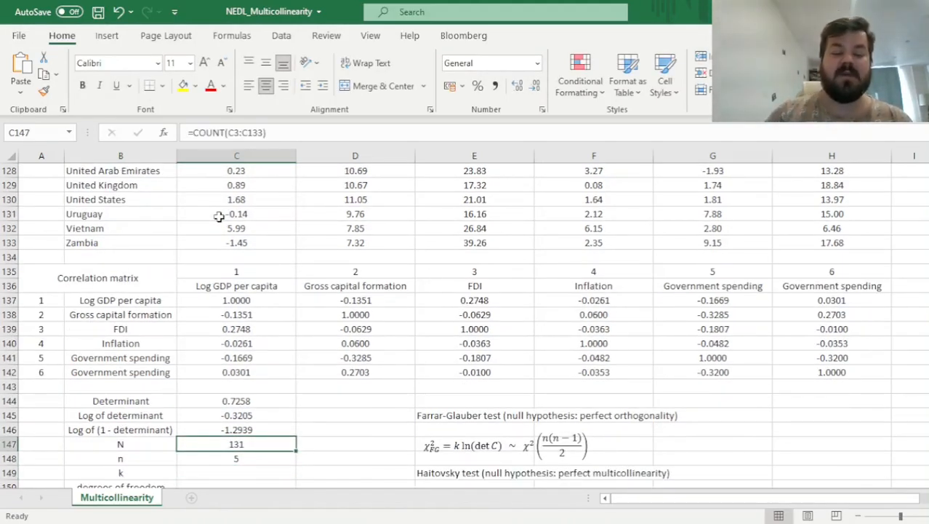
scroll(down, 3)
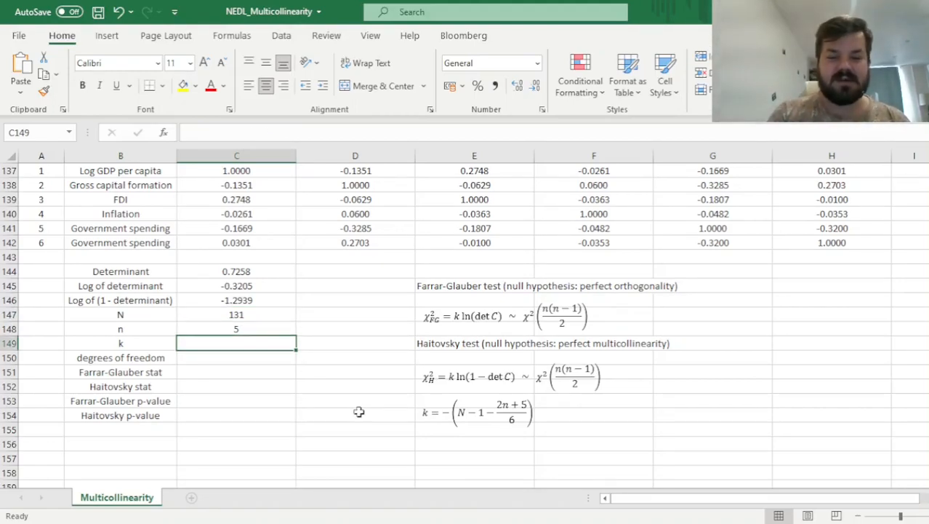
Build k as =-(C147-1-(2*C148+5)/6) in C149, giving -127.5
text(=)
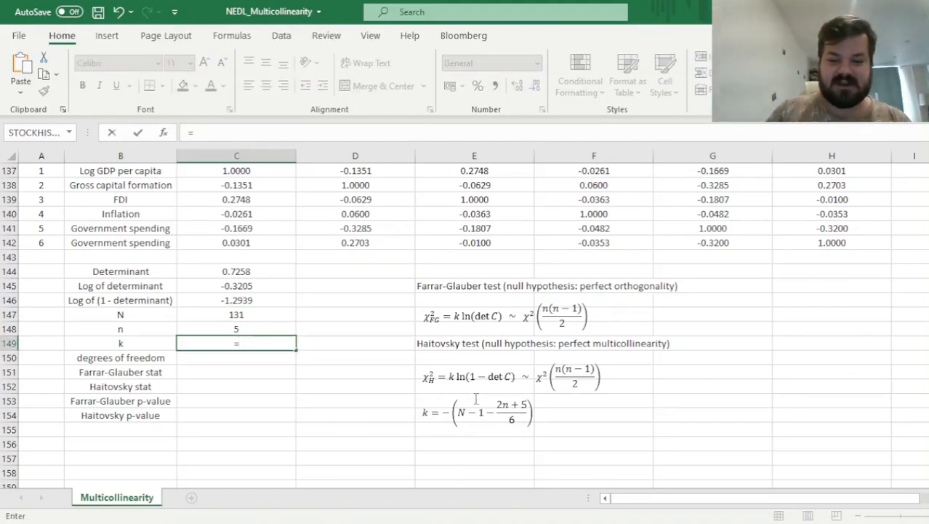
mouse_move(653, 426)
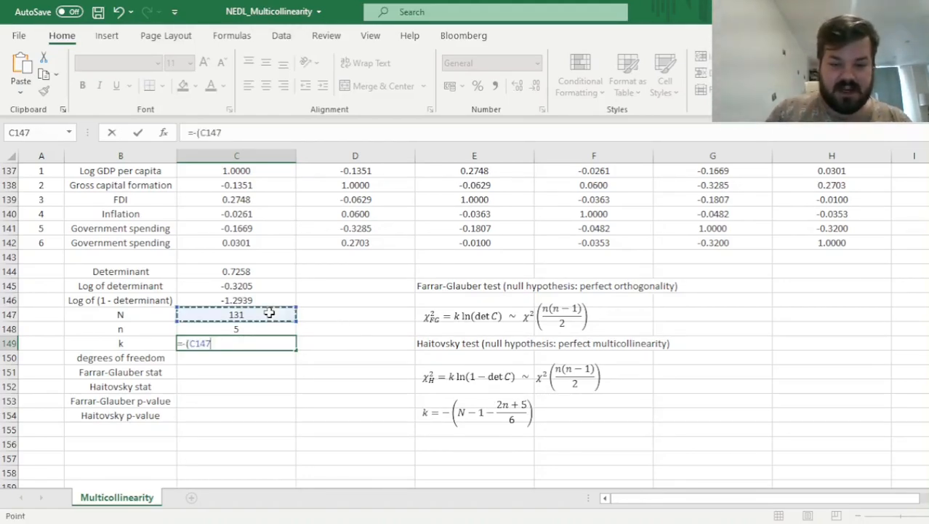
text(-1-)
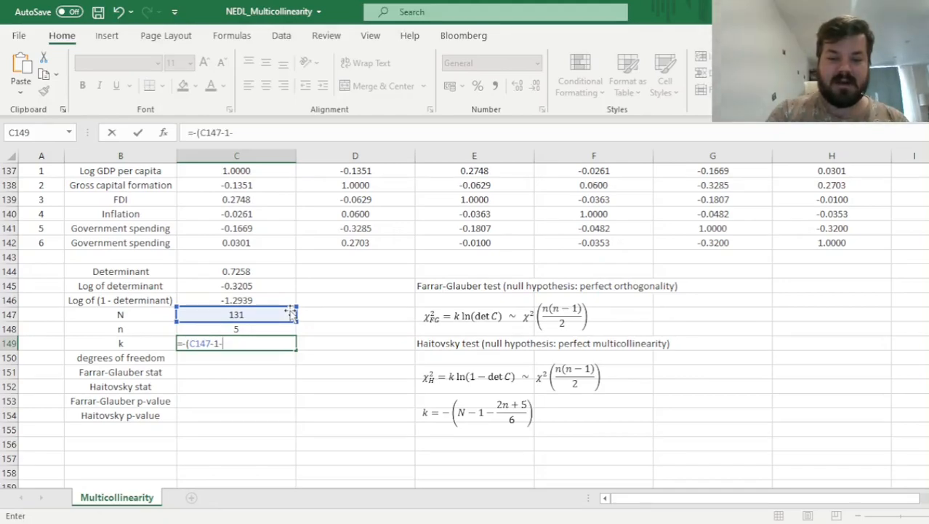
text((2*)
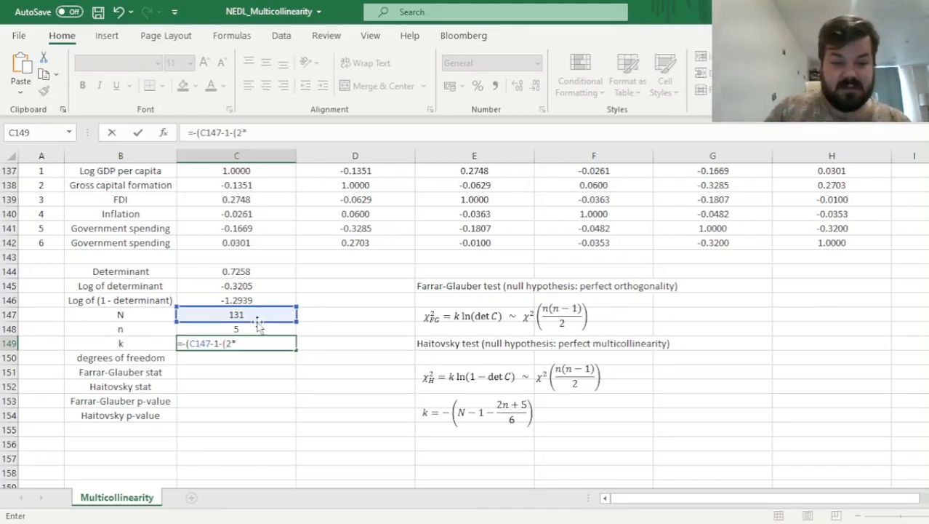
text(C148+5)/6))
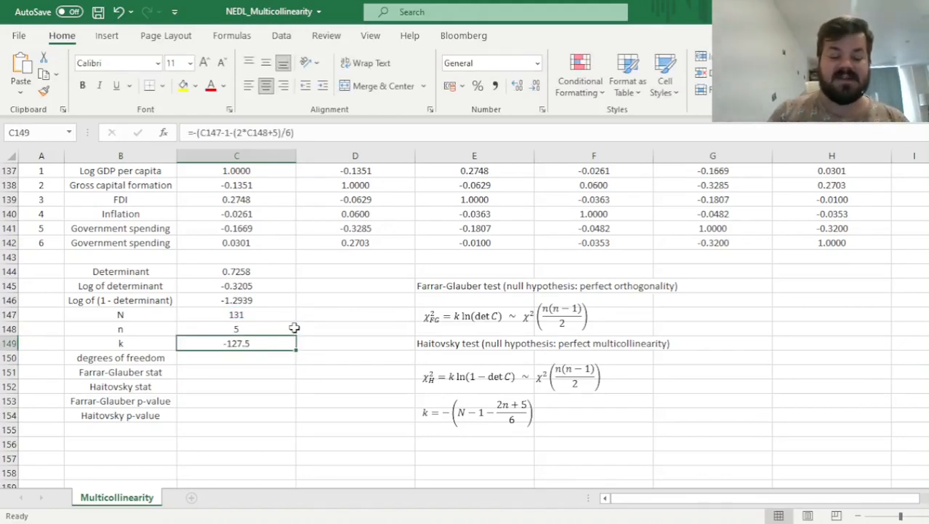
mouse_move(332, 362)
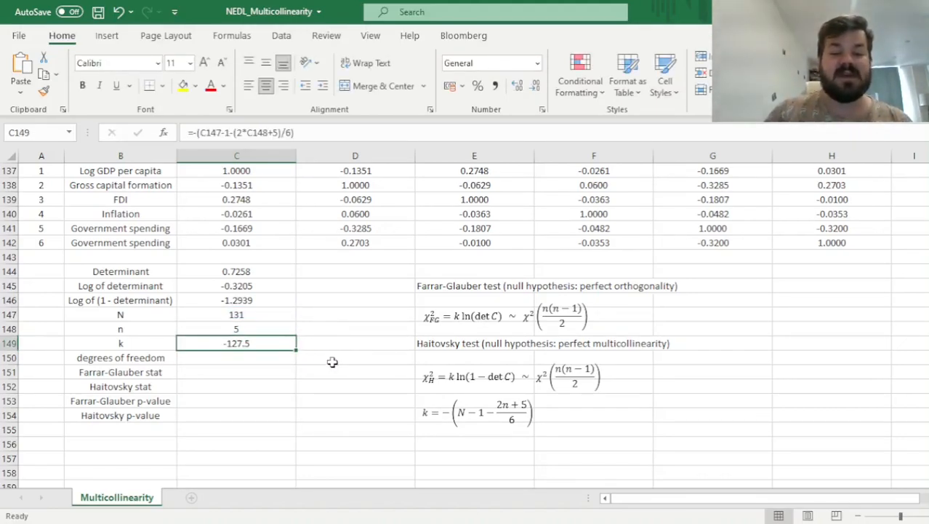
Enter =C148*(C148-1)/2 in C150 for 10 degrees of freedom and check it
click(235, 357)
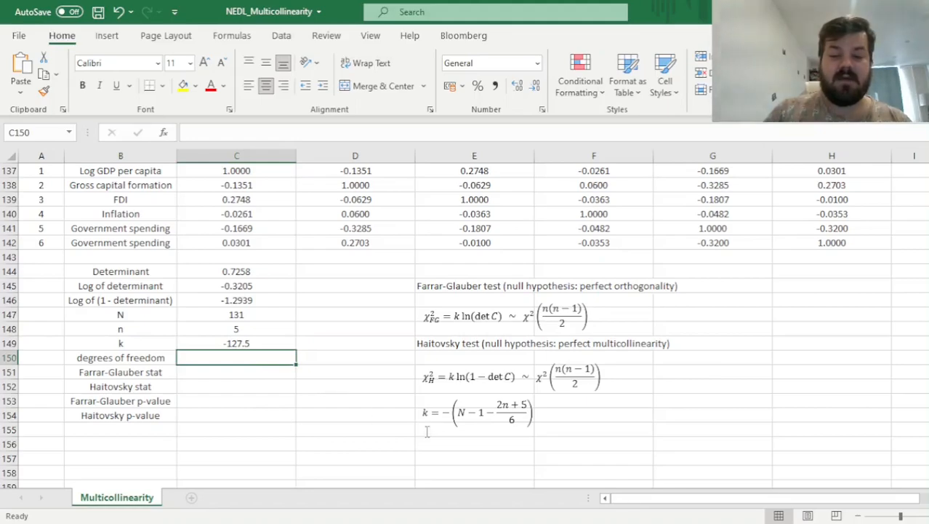
mouse_move(539, 327)
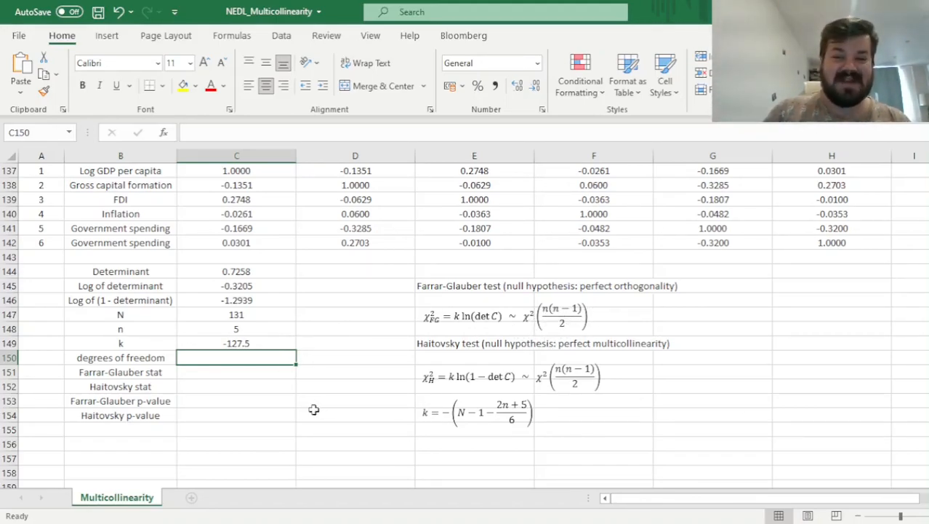
mouse_move(288, 400)
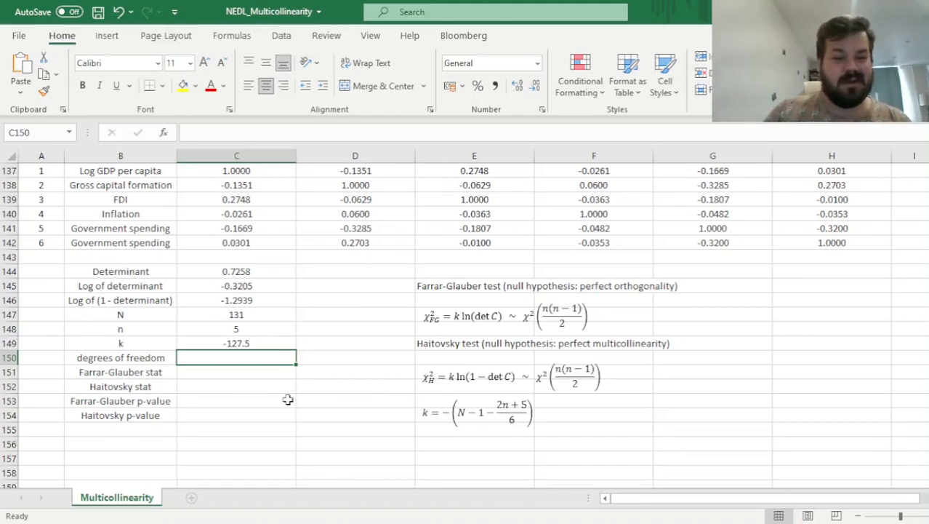
mouse_move(347, 359)
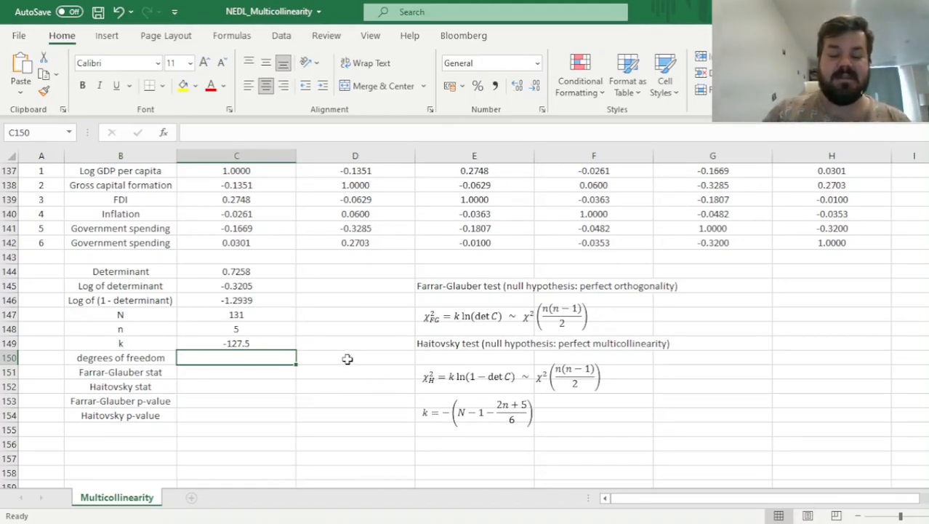
text(=)
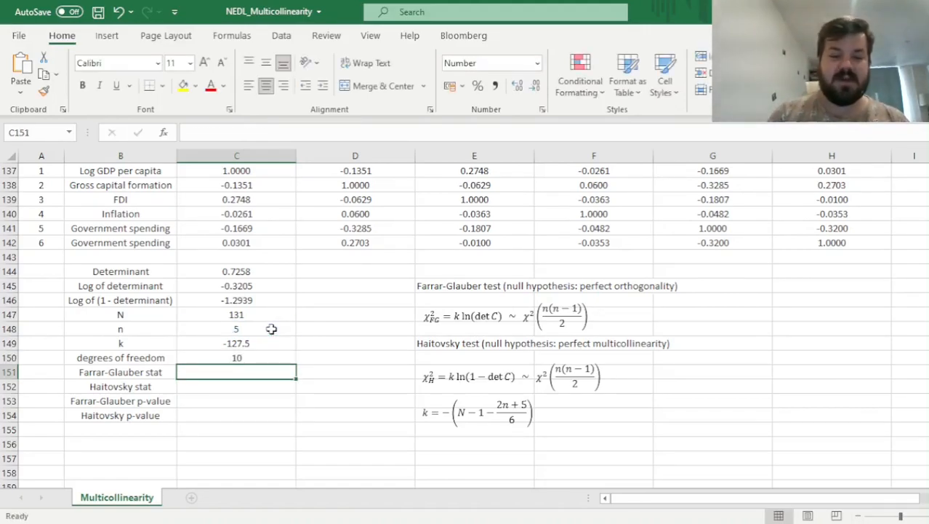
click(237, 357)
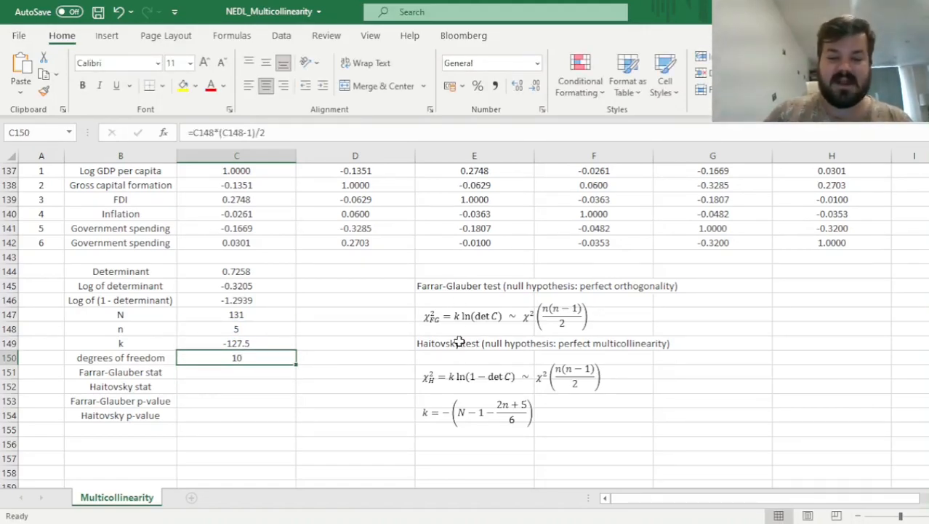
mouse_move(278, 379)
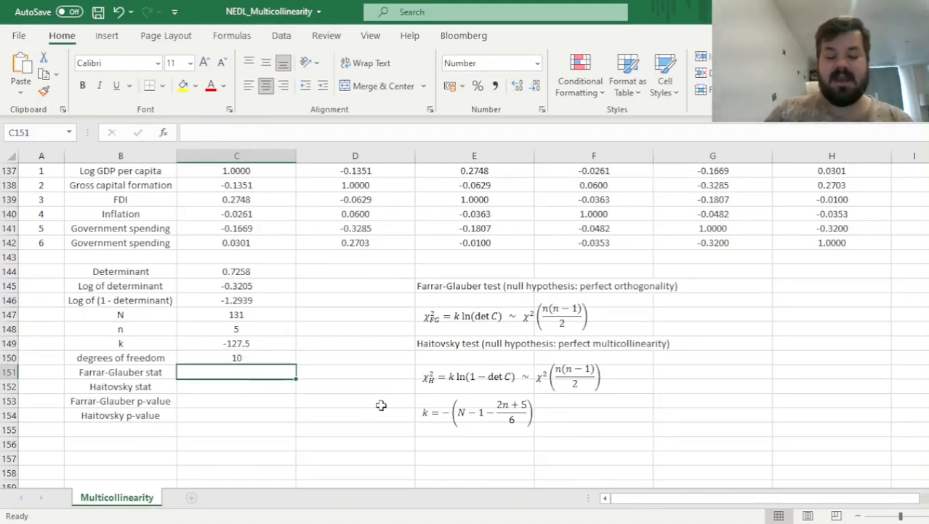
mouse_move(345, 397)
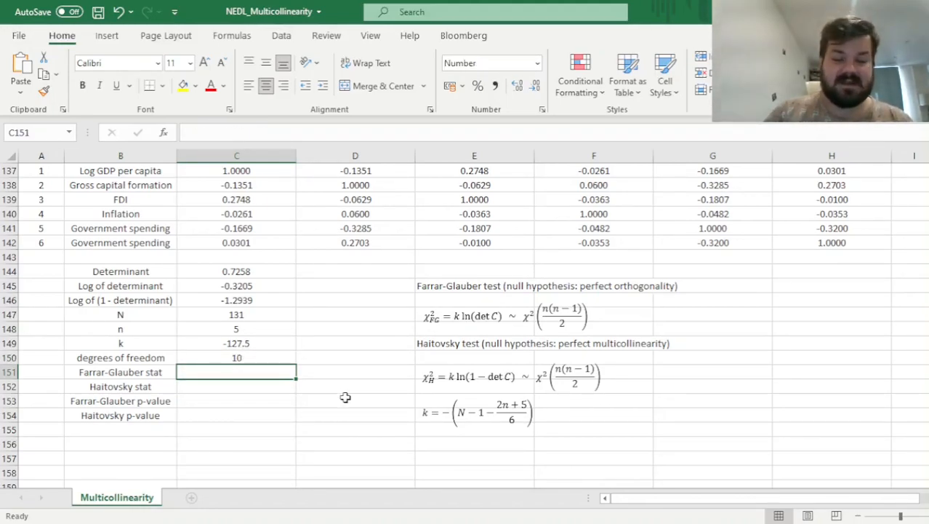
mouse_move(378, 408)
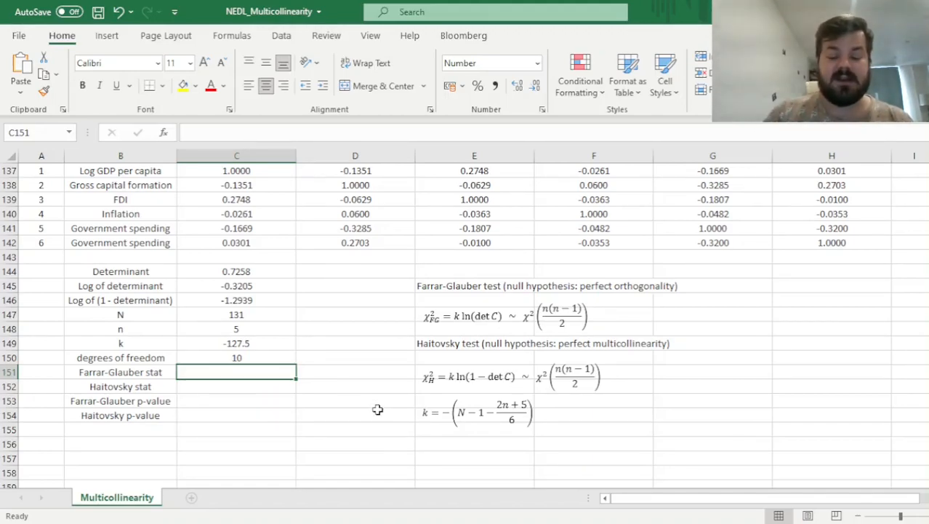
Compute Farrar-Glauber stat =C149*C145 (40.86) and Haitovsky stat =C149*C146 (164.98)
text(=)
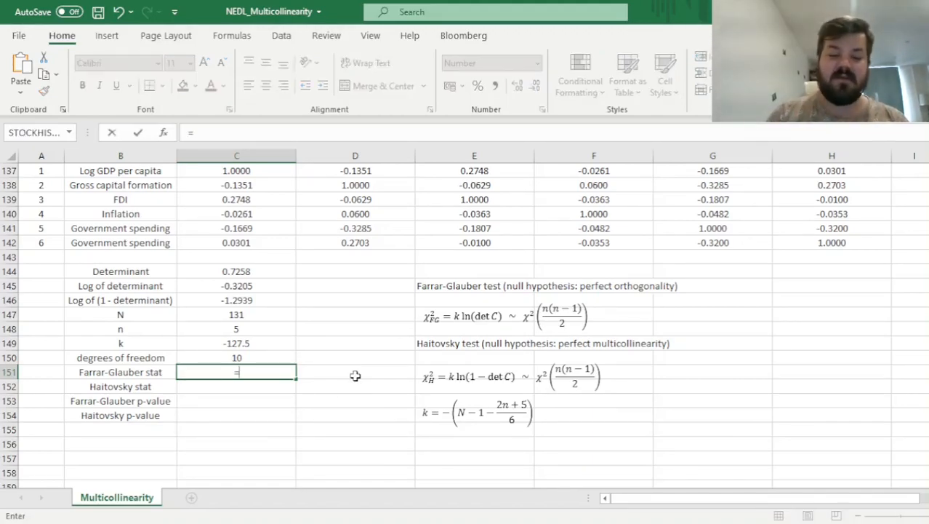
click(236, 342)
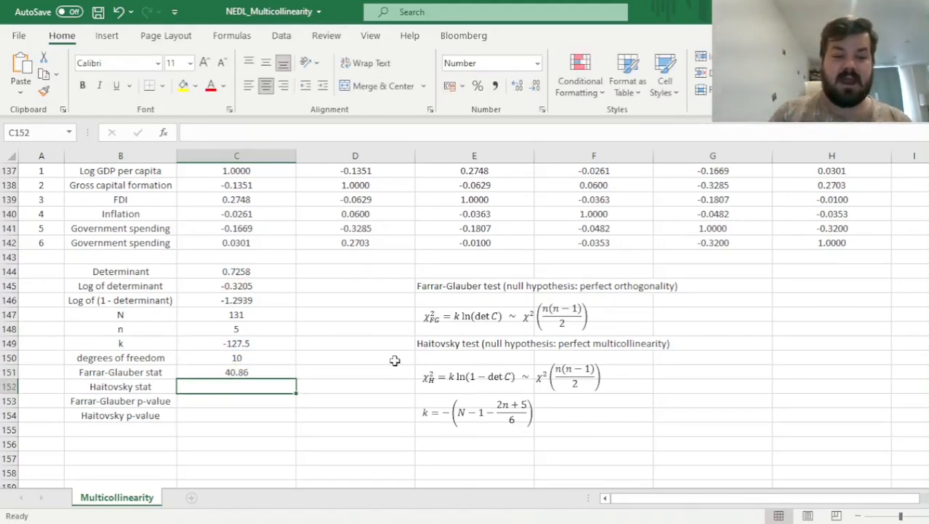
text(=C149*)
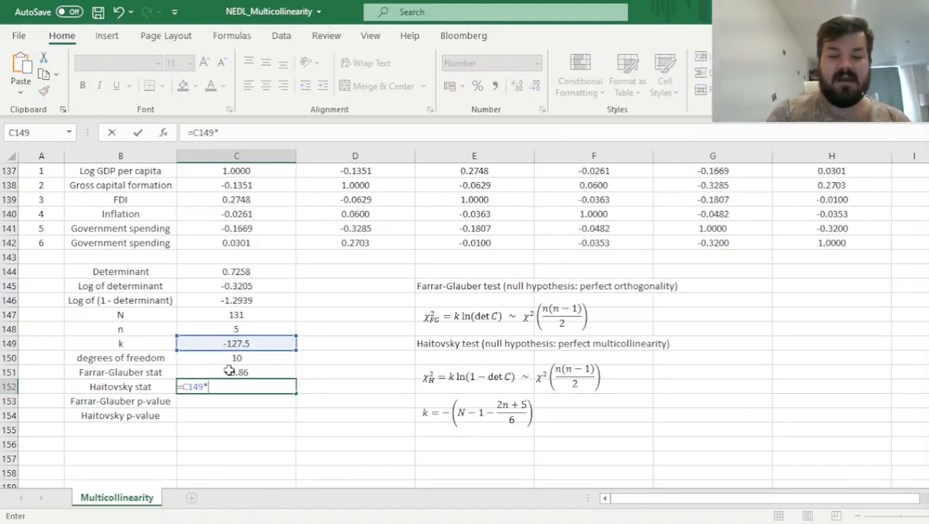
click(236, 299)
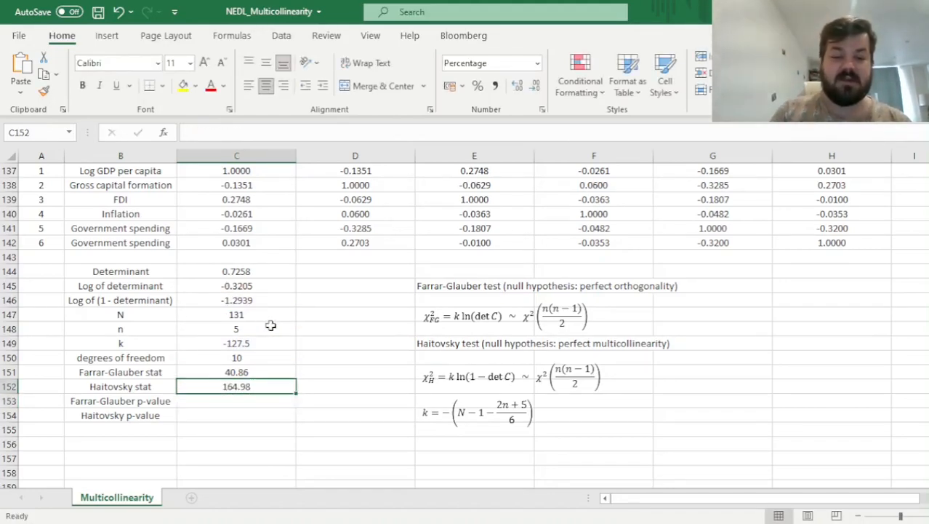
click(236, 401)
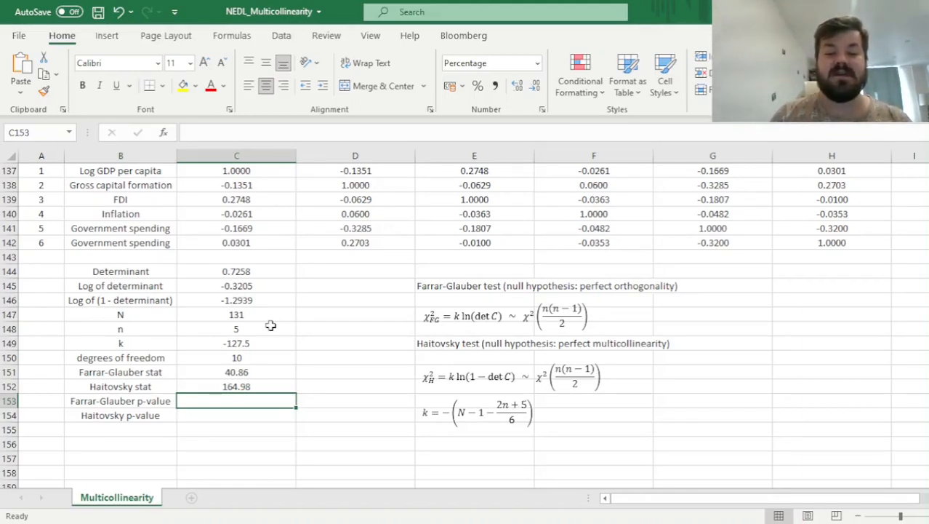
Start the CHISQ.DIST.RT p-value from the Farrar-Glauber stat and degrees of freedom
text(=CHISQ.DIST.RT()
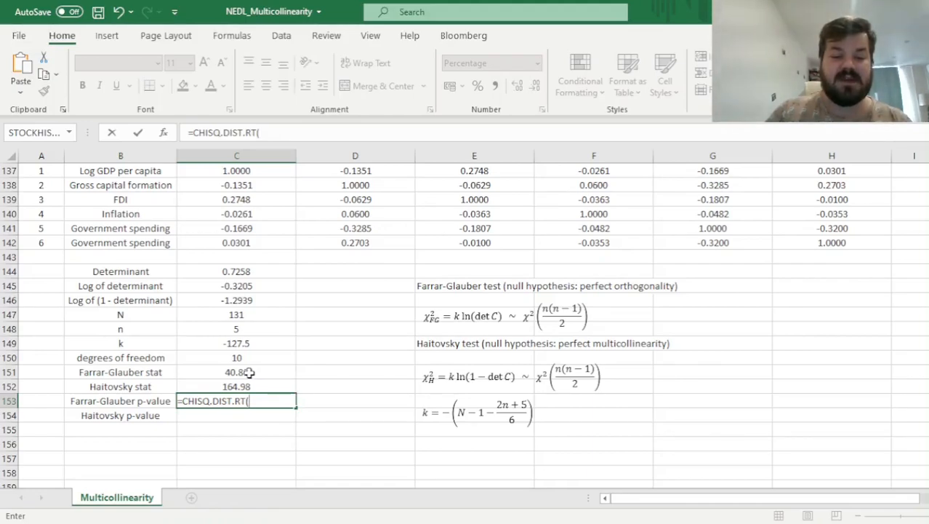
click(236, 371)
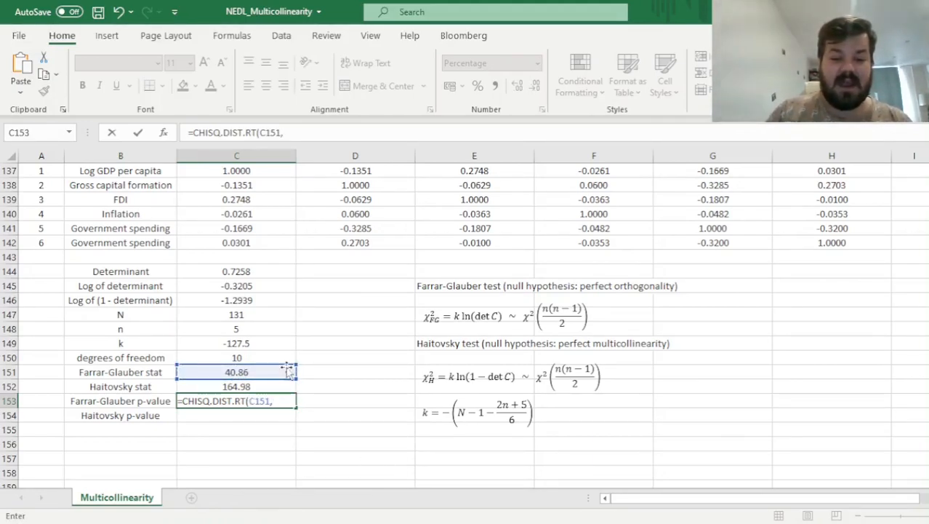
click(237, 357)
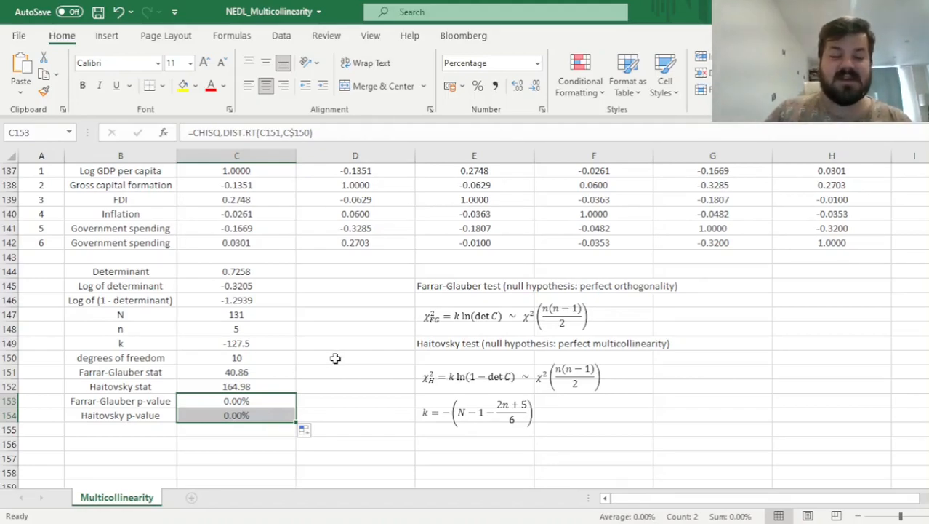
mouse_move(396, 400)
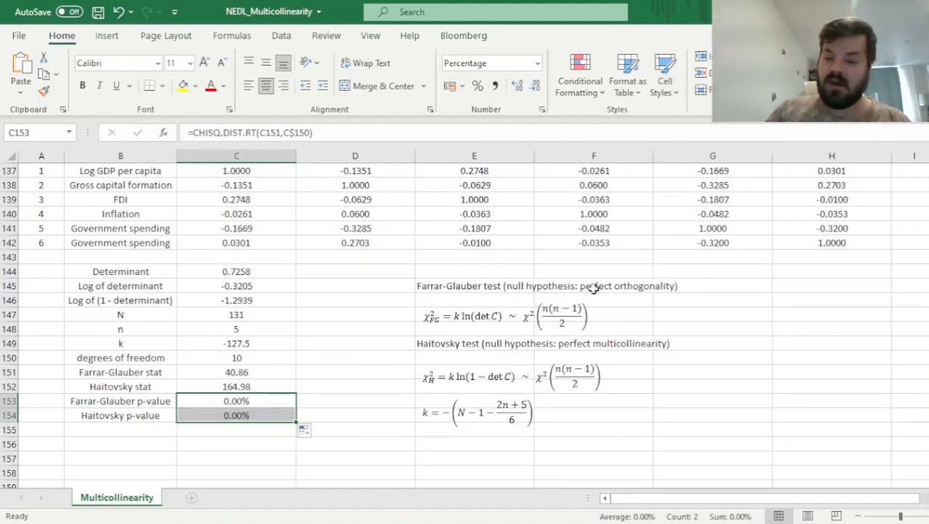
click(236, 401)
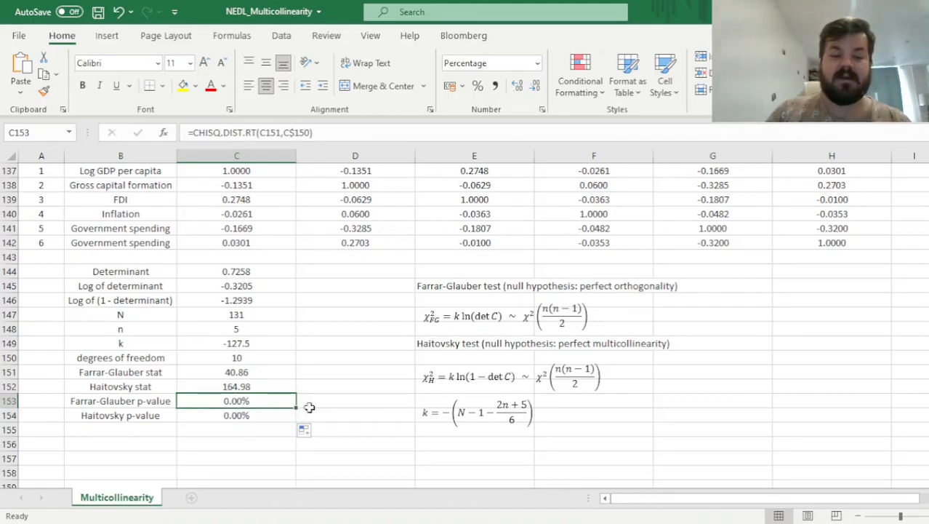
mouse_move(373, 376)
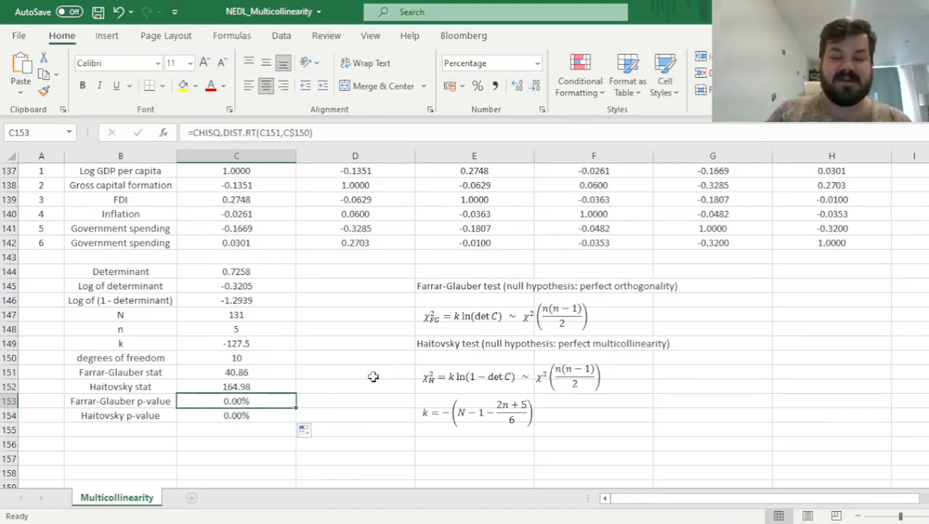
click(237, 415)
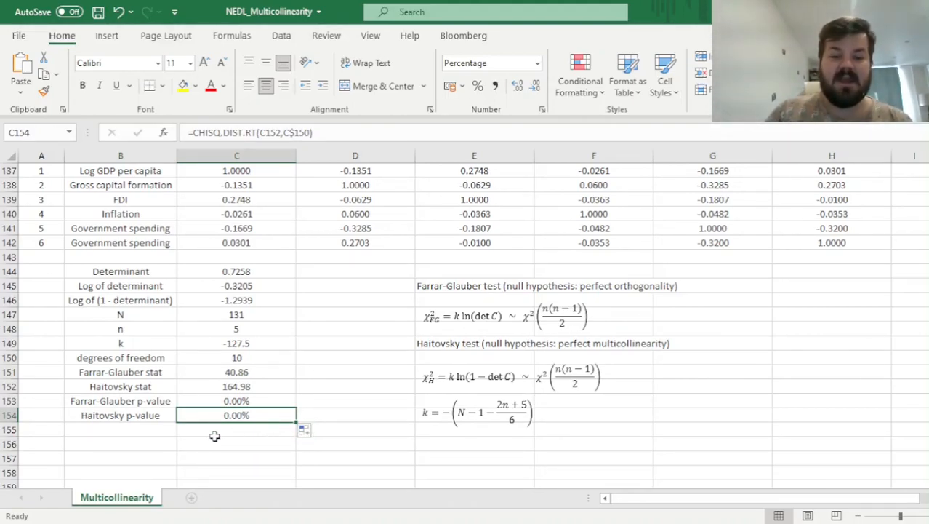
mouse_move(310, 388)
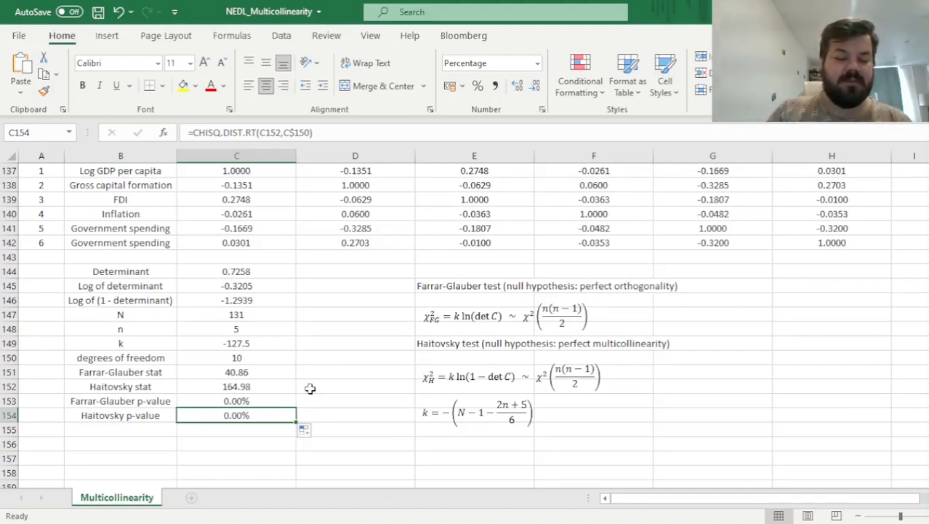
mouse_move(326, 408)
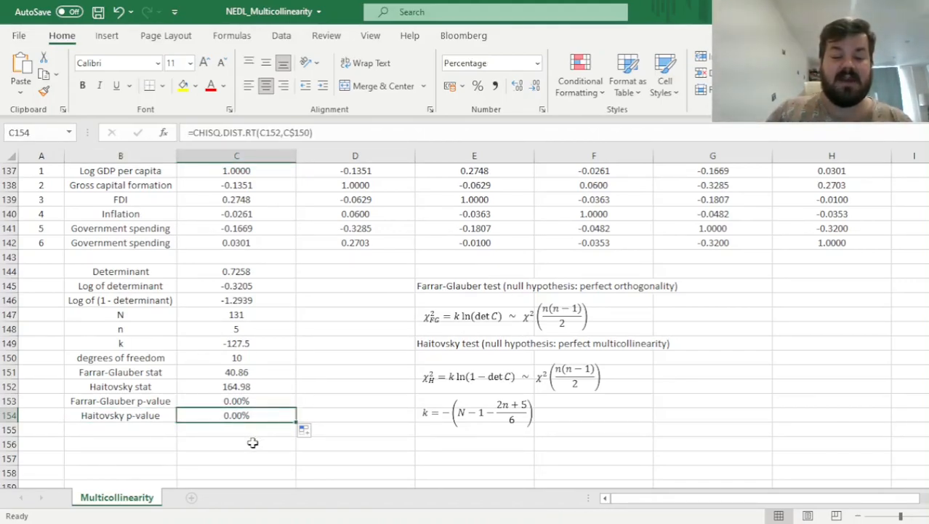
click(236, 400)
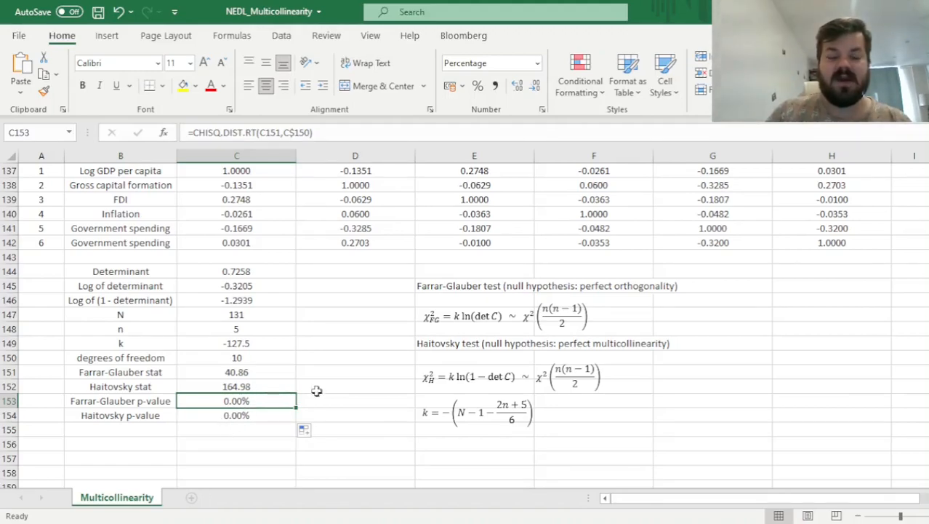
mouse_move(338, 373)
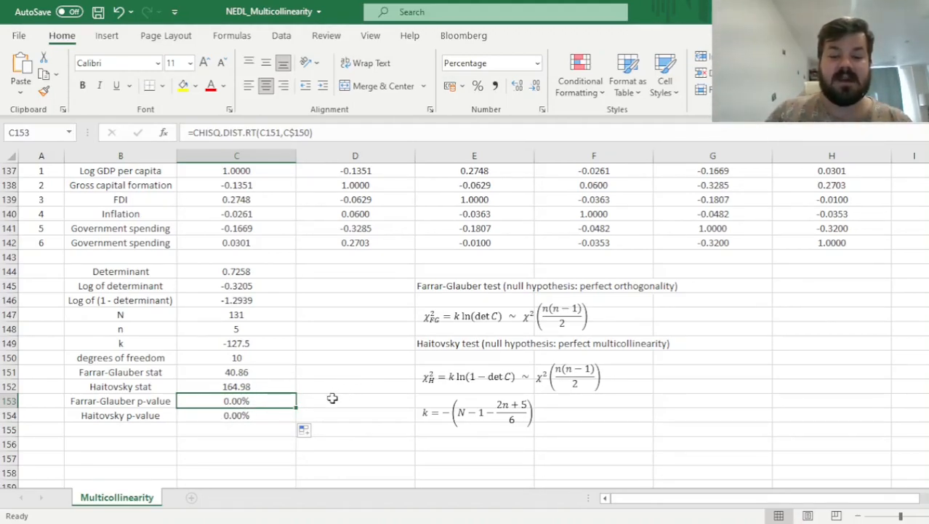
mouse_move(140, 409)
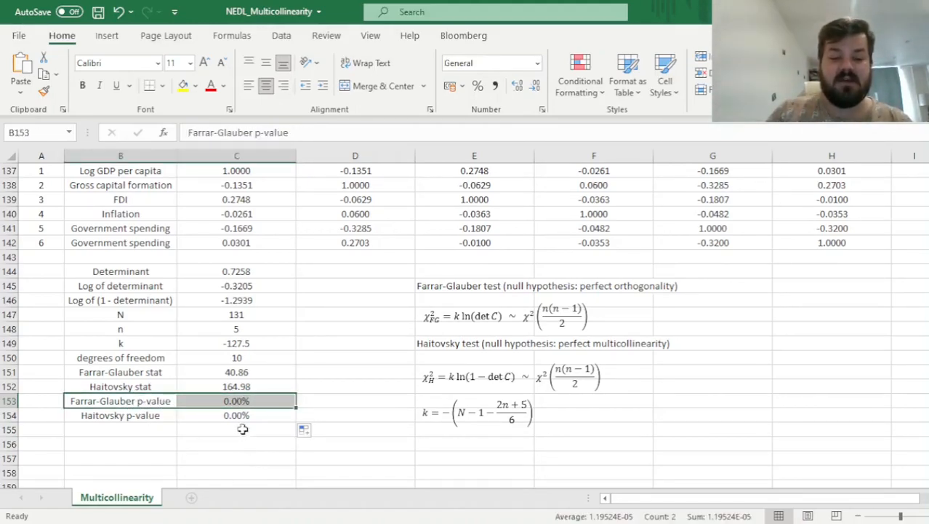
click(236, 415)
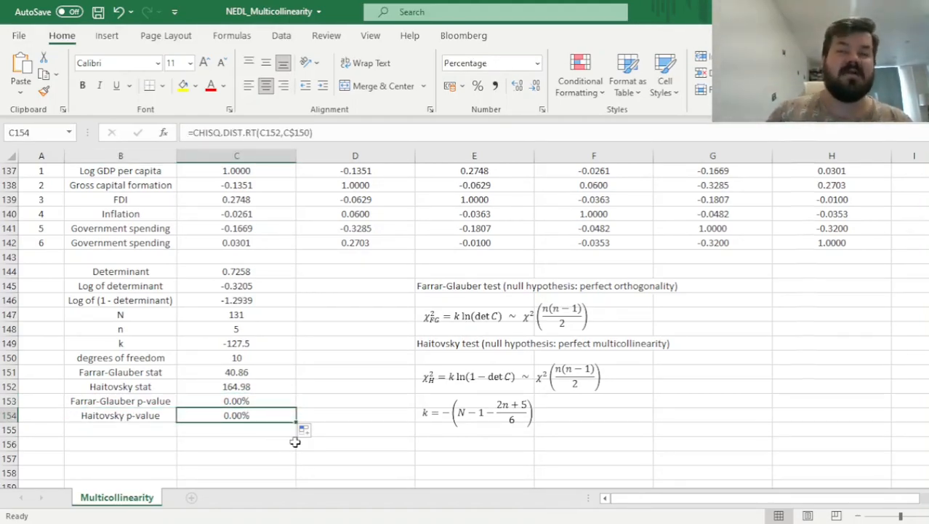
mouse_move(269, 448)
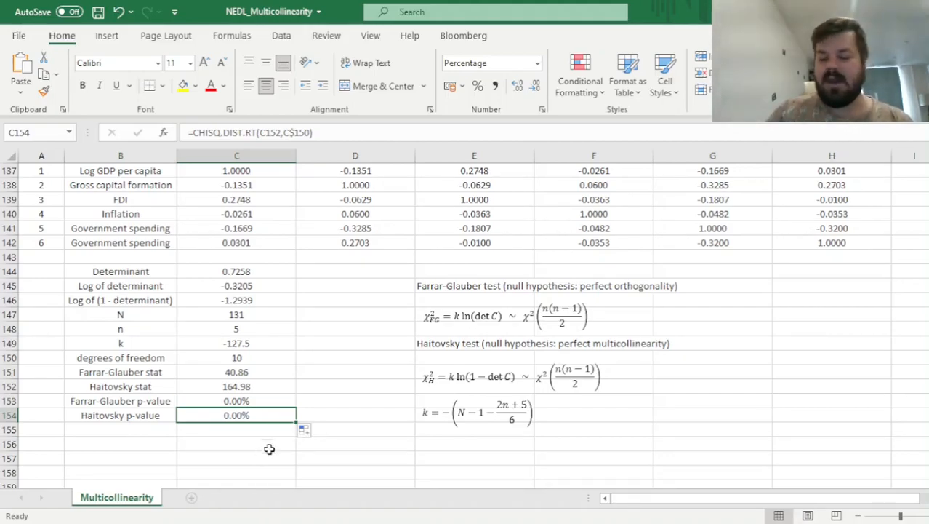
mouse_move(251, 414)
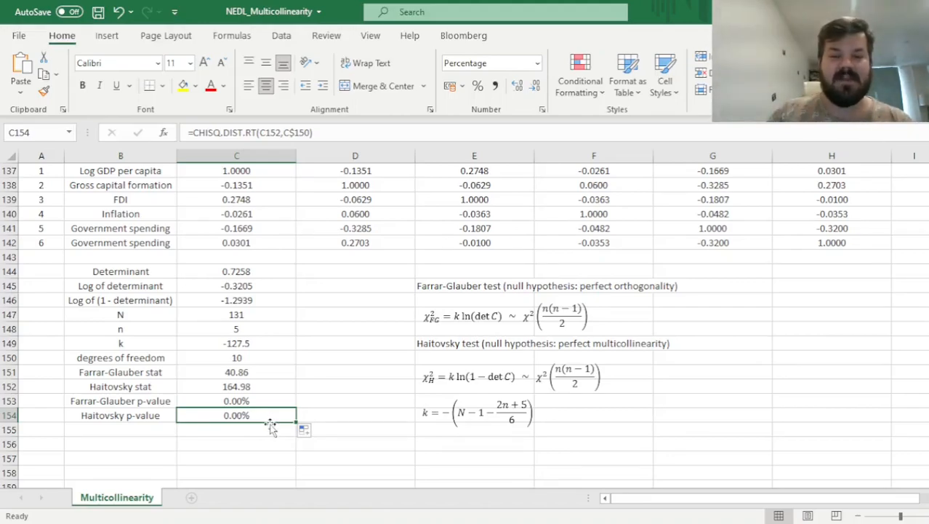
mouse_move(329, 417)
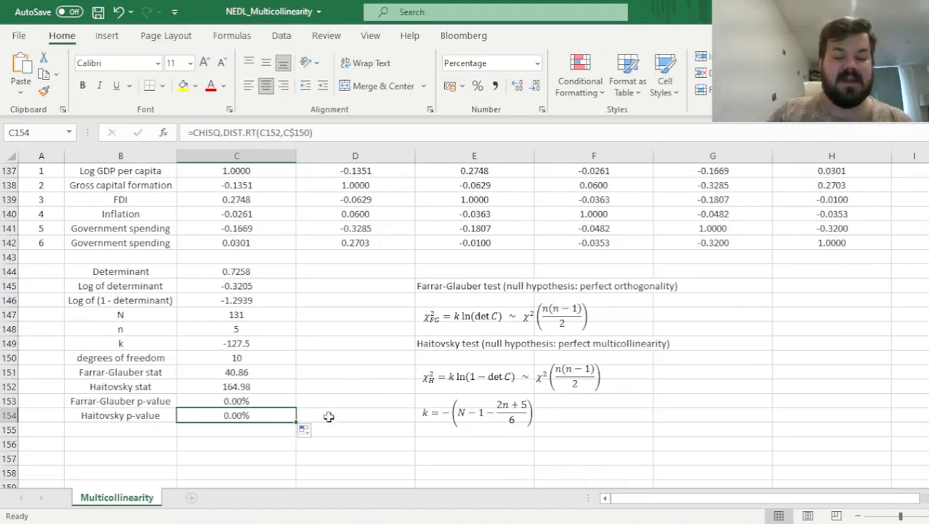
mouse_move(298, 399)
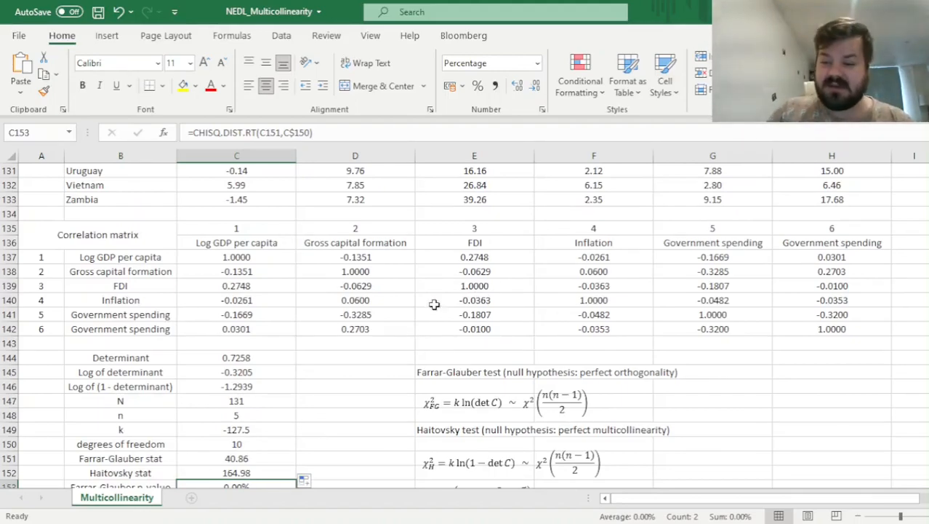
click(355, 314)
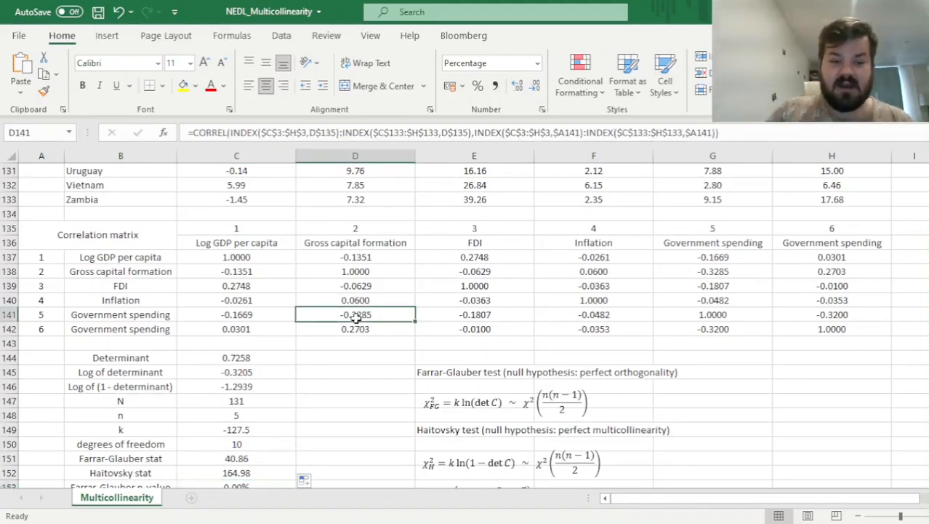
click(355, 243)
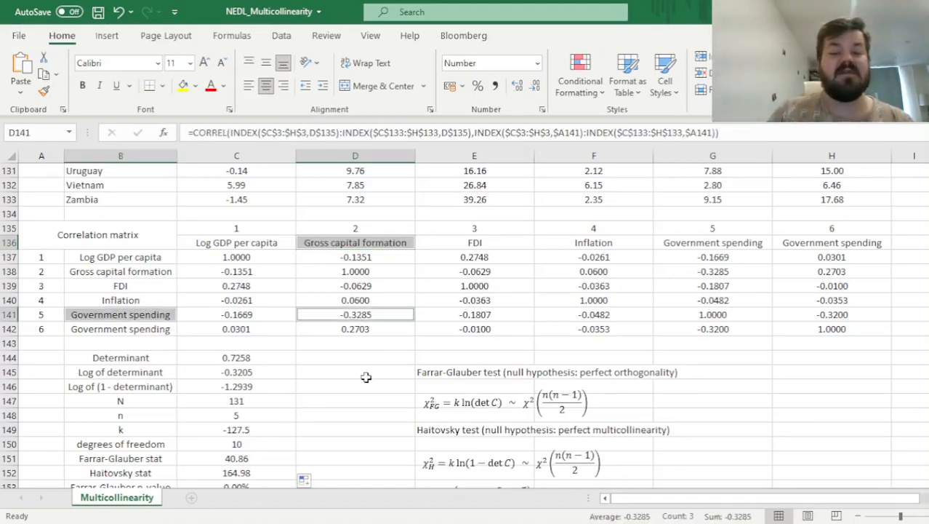
mouse_move(355, 363)
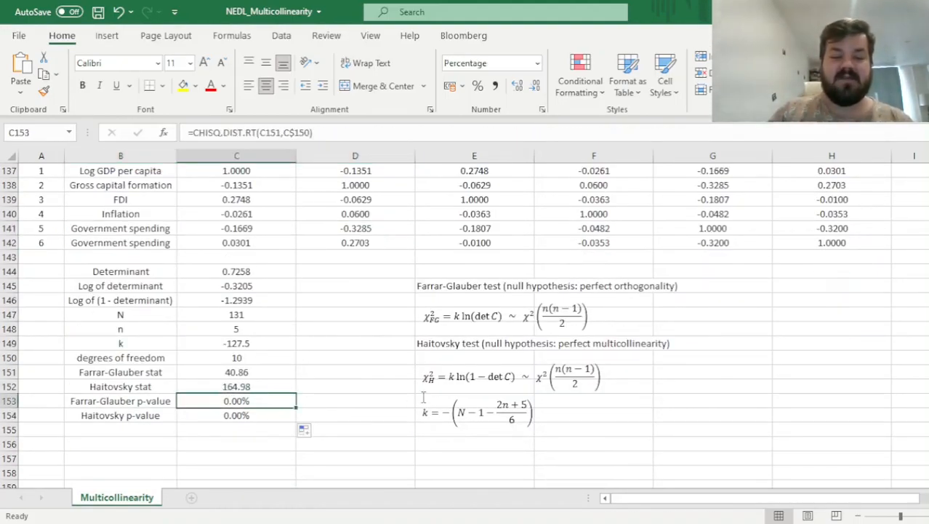
mouse_move(320, 349)
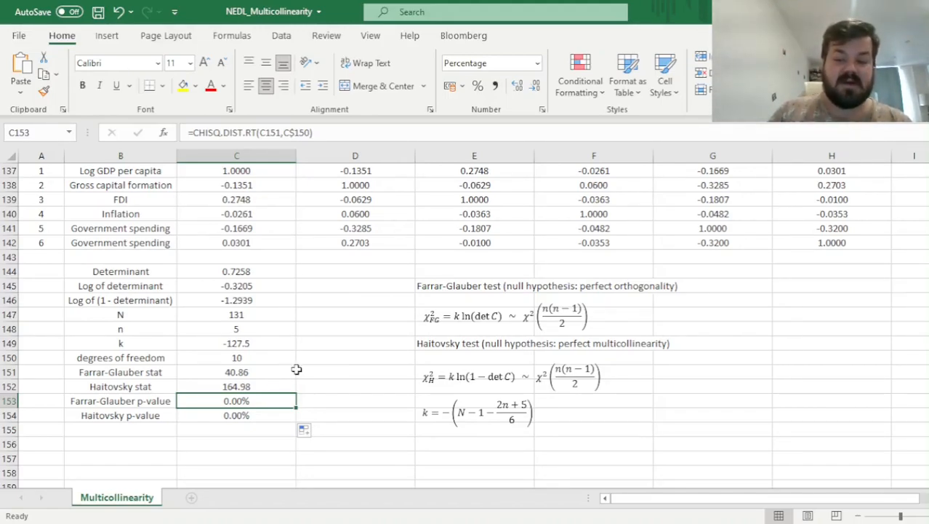
mouse_move(300, 367)
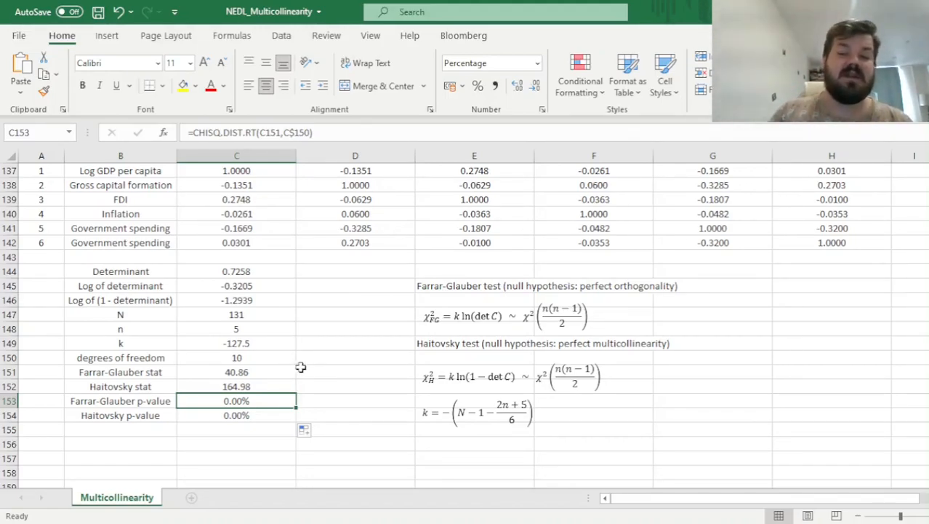
mouse_move(273, 407)
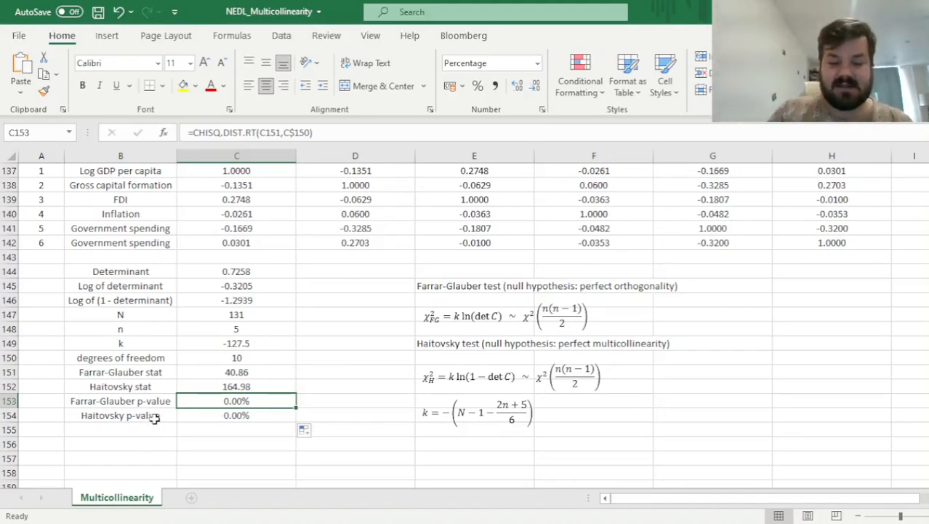
click(120, 415)
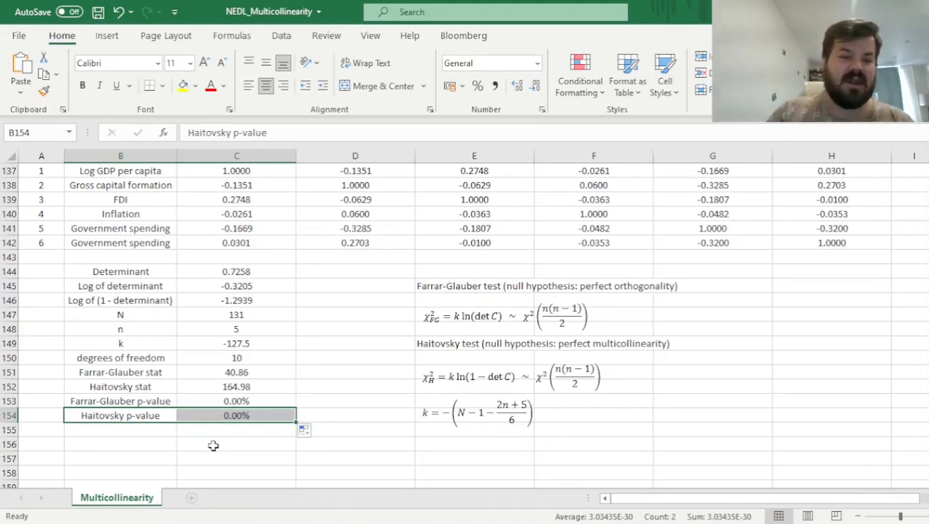
mouse_move(224, 439)
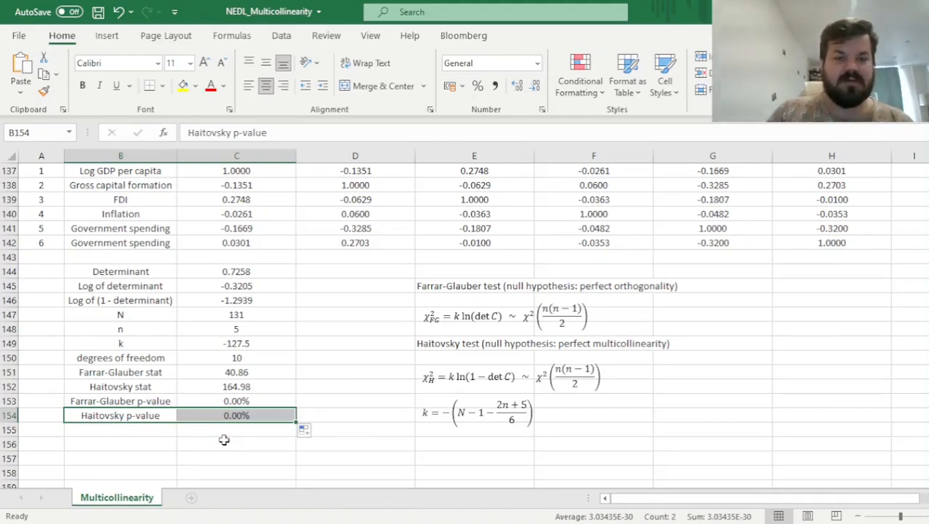